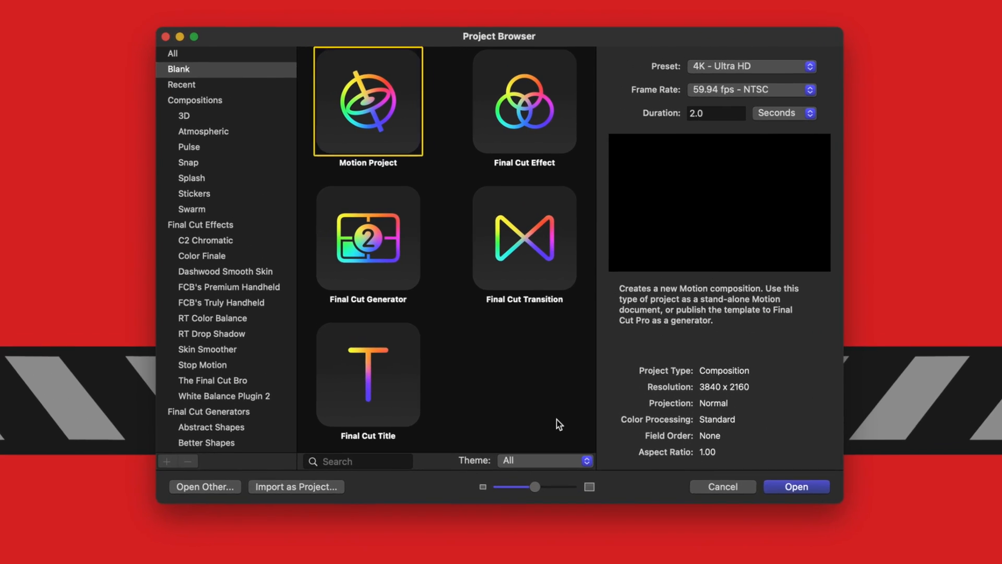
- Choose Final Cut Transition, 29.97 fps NTSC frame rate and a 2-second duration
{"action": "left_click", "coordinate": [525, 238]}
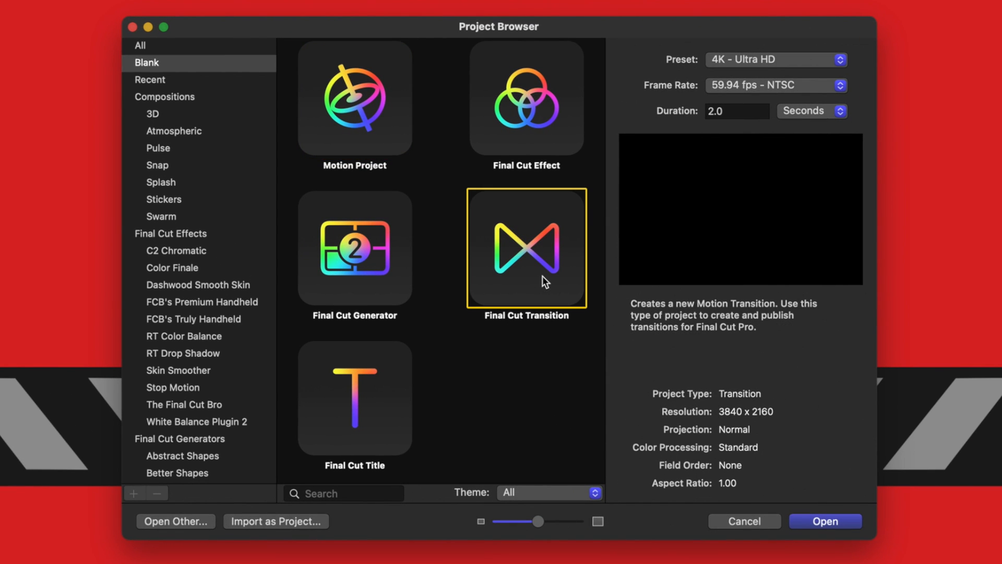
{"action": "mouse_move", "coordinate": [787, 61]}
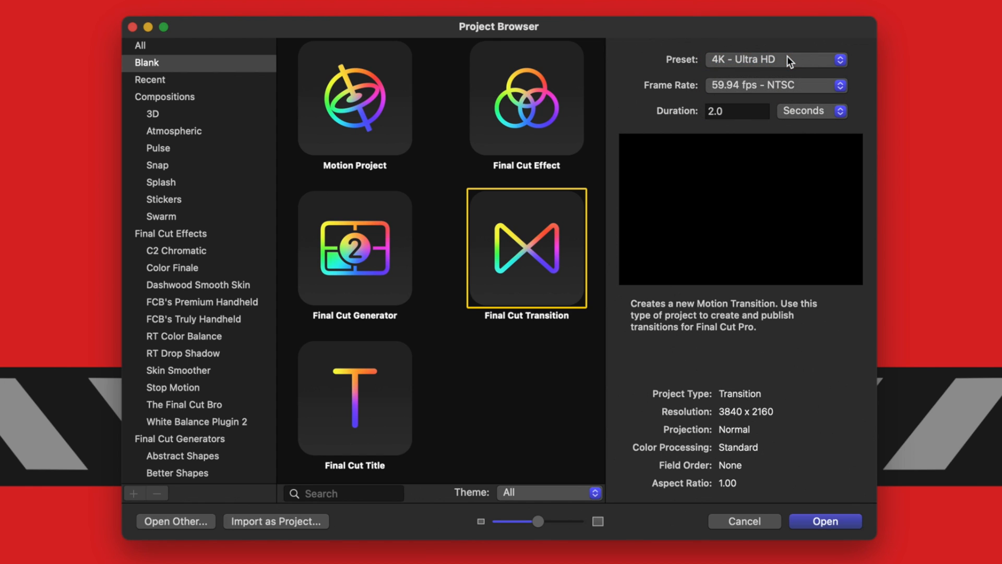
{"action": "left_click", "coordinate": [776, 85]}
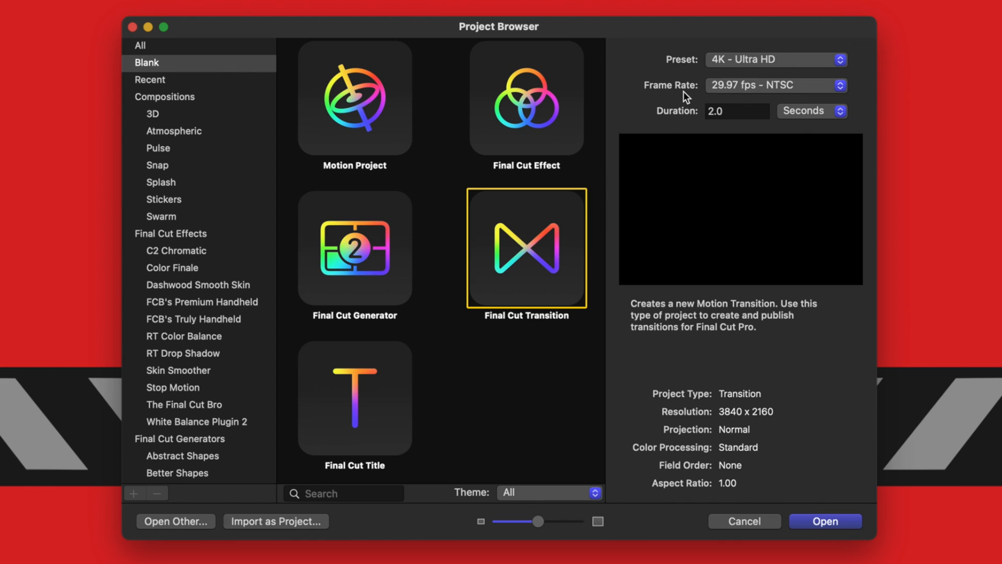
{"action": "left_click", "coordinate": [736, 111]}
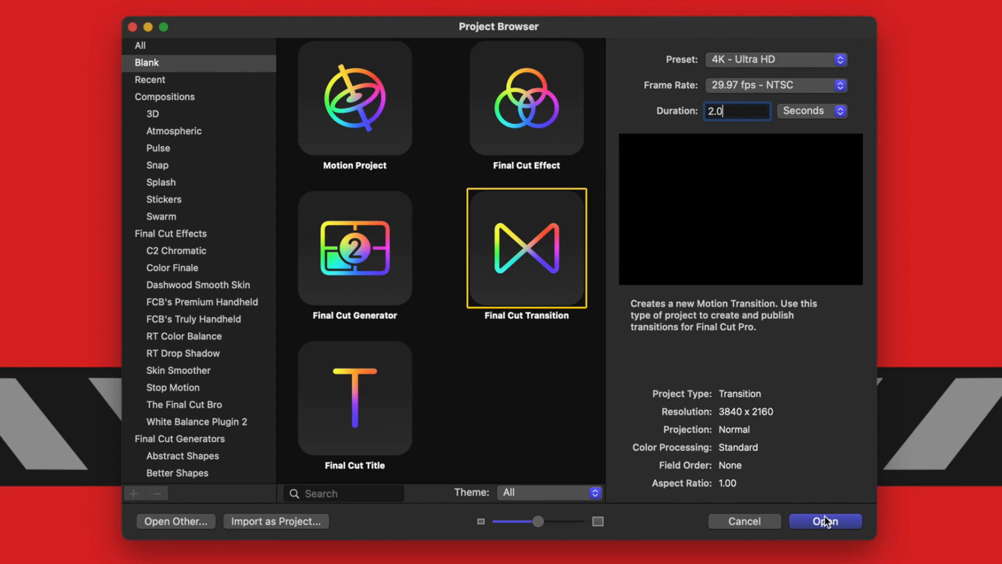
{"action": "mouse_move", "coordinate": [852, 523]}
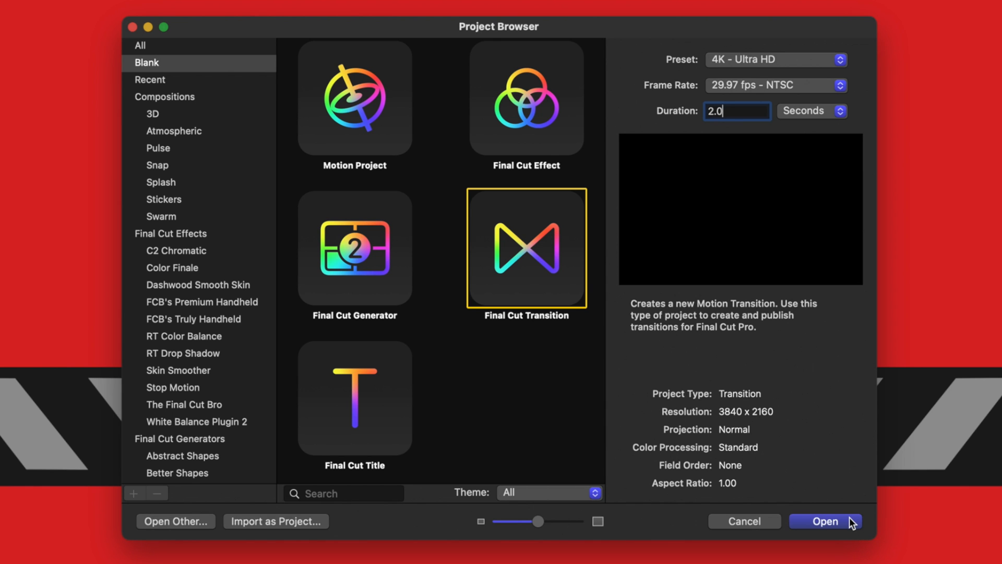
- Open the project and give the rectangle no outline, roundness 50, size 3840 by 2160
{"action": "left_click", "coordinate": [825, 521]}
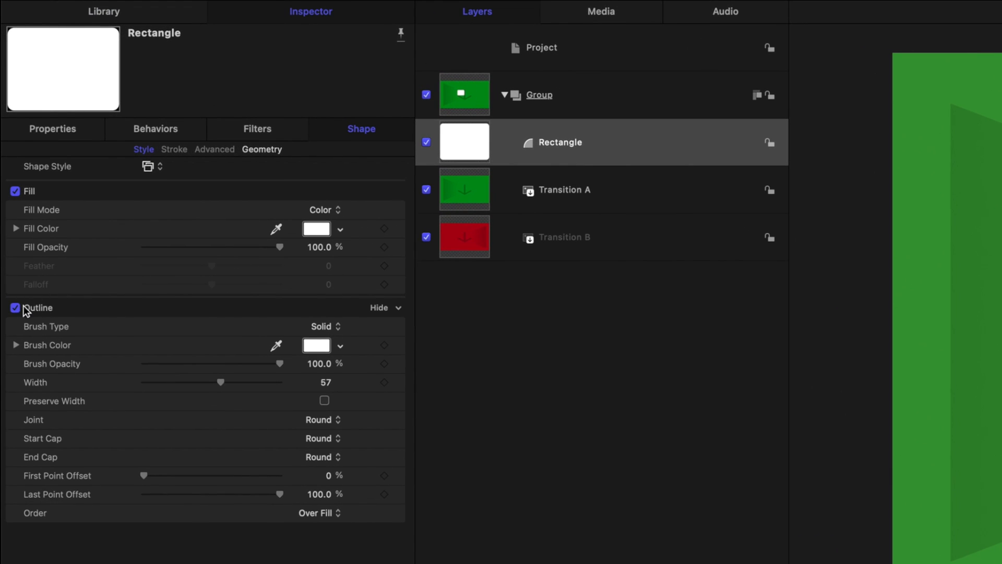
{"action": "left_click", "coordinate": [14, 307]}
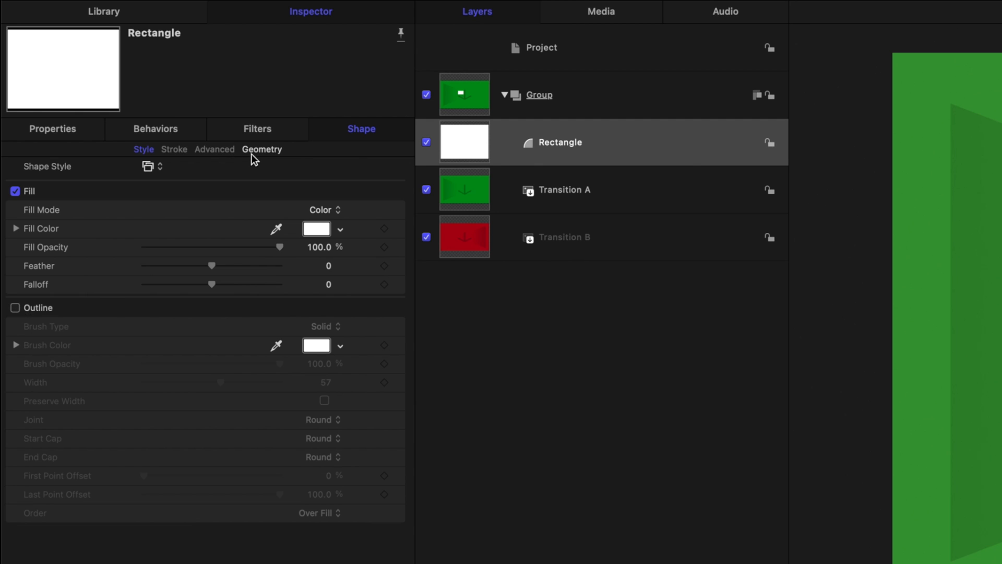
{"action": "left_click", "coordinate": [261, 149]}
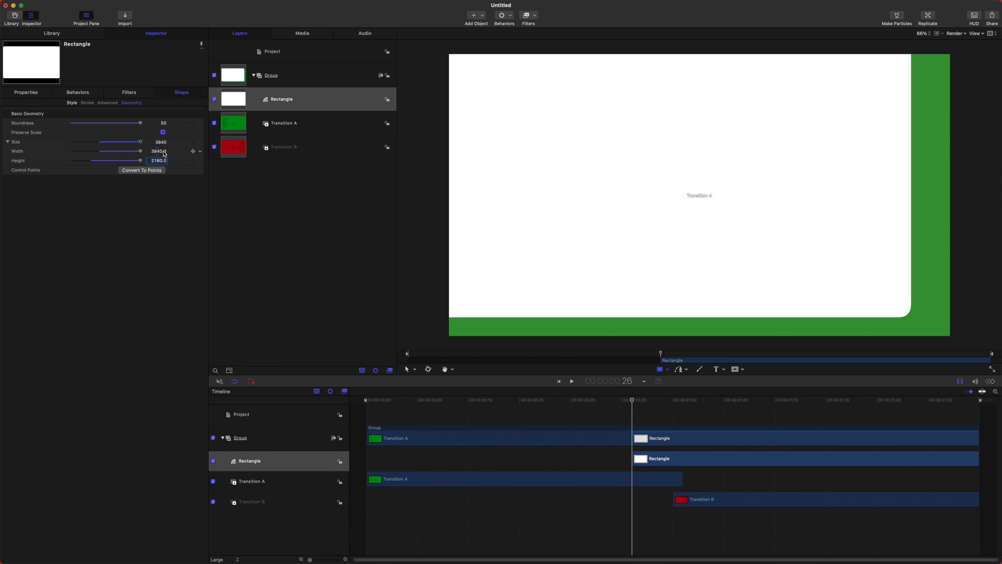
- Move the Rectangle's In point to the first frame of the timeline
{"action": "left_click", "coordinate": [26, 93]}
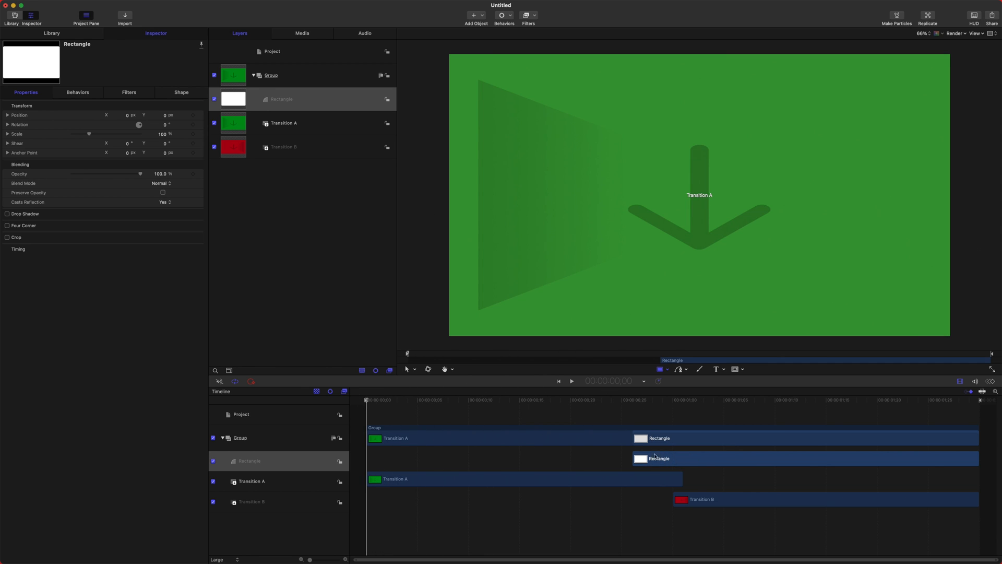
{"action": "key", "text": "i"}
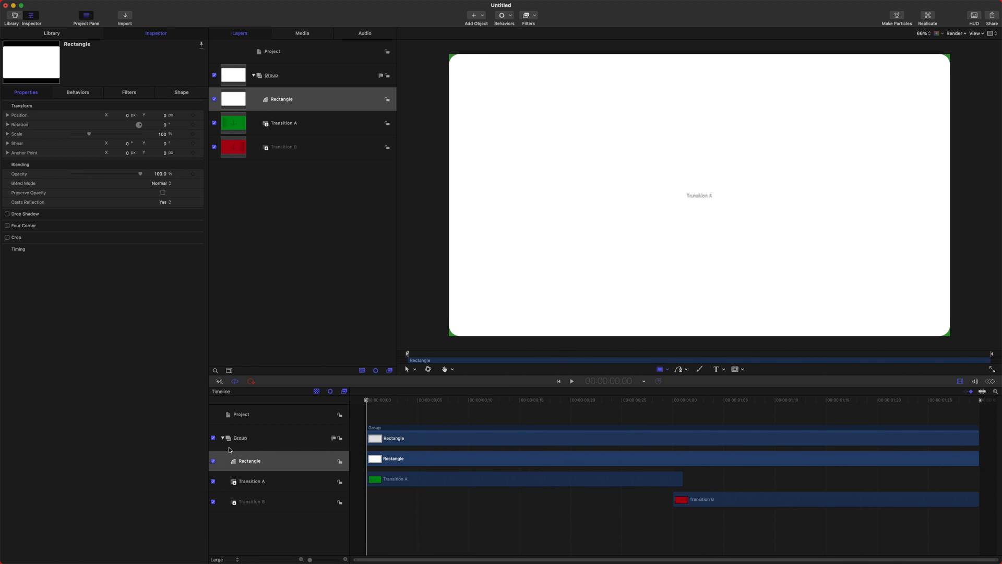
- Fill the Rectangle with an orange colour
{"action": "left_click", "coordinate": [281, 100]}
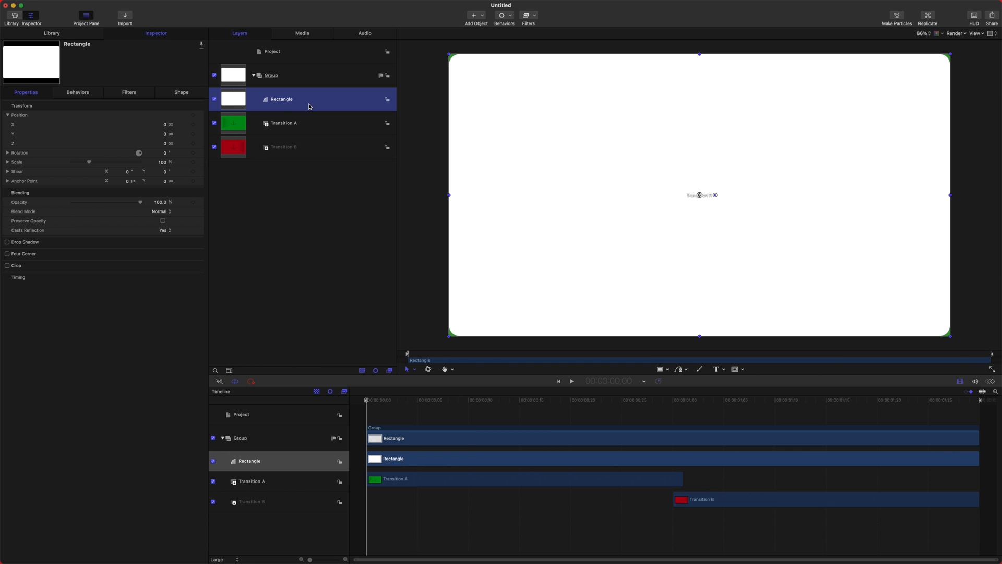
{"action": "left_click", "coordinate": [180, 92]}
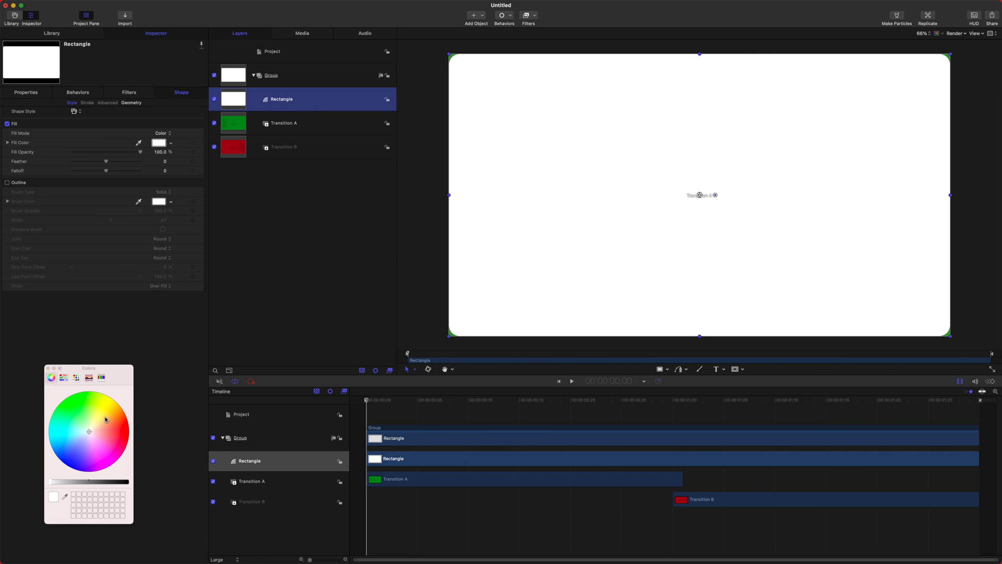
{"action": "left_click", "coordinate": [113, 421]}
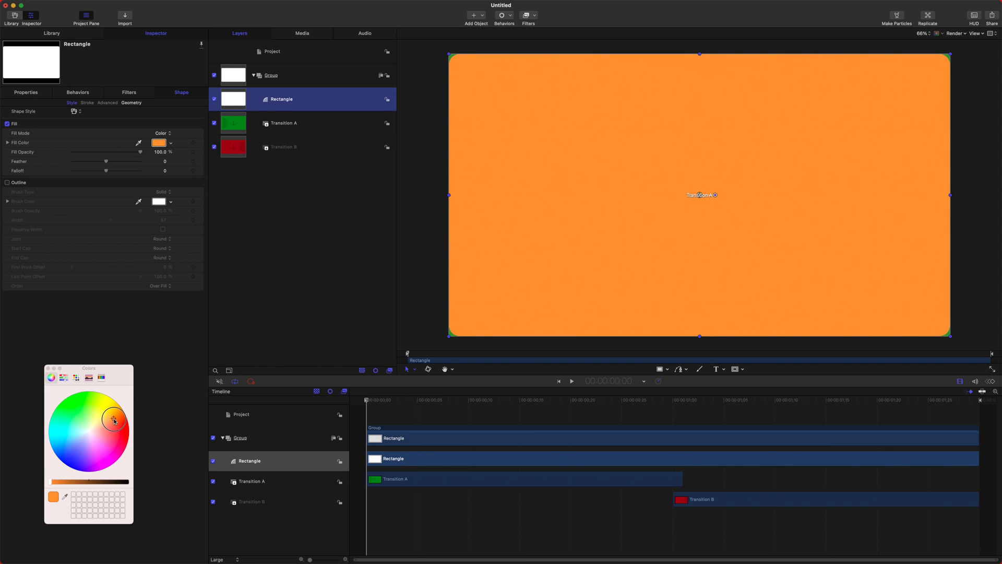
{"action": "left_click", "coordinate": [113, 420]}
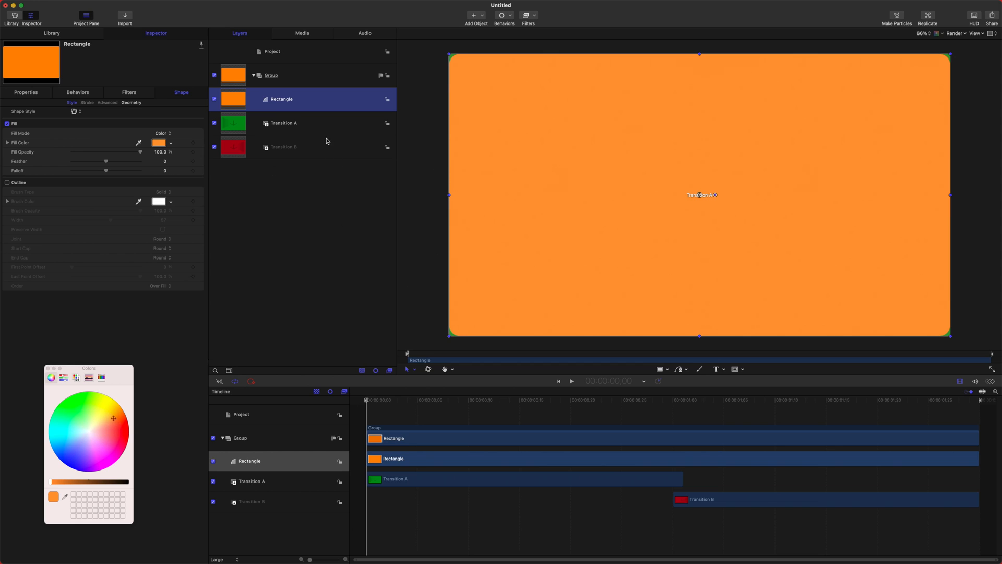
- Set the Rectangle's Position Y to -2160 so it sits below the frame
{"action": "left_click", "coordinate": [25, 92]}
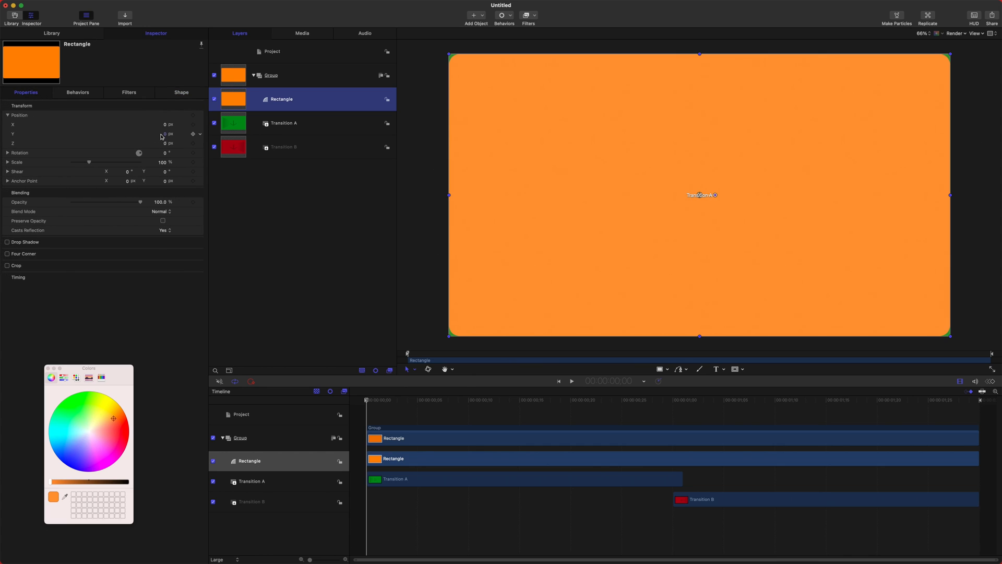
{"action": "left_click", "coordinate": [157, 134]}
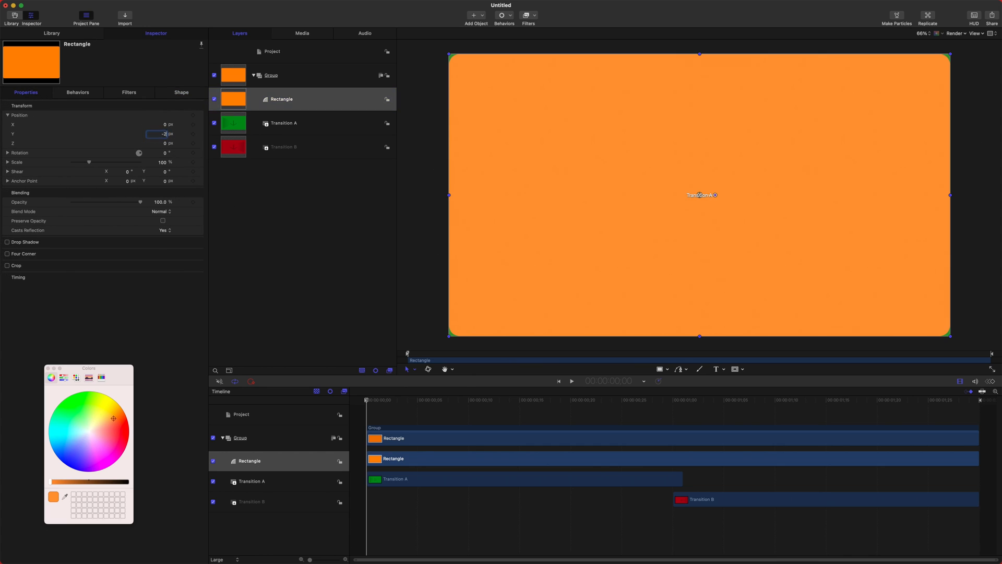
{"action": "type", "text": "-2160.0"}
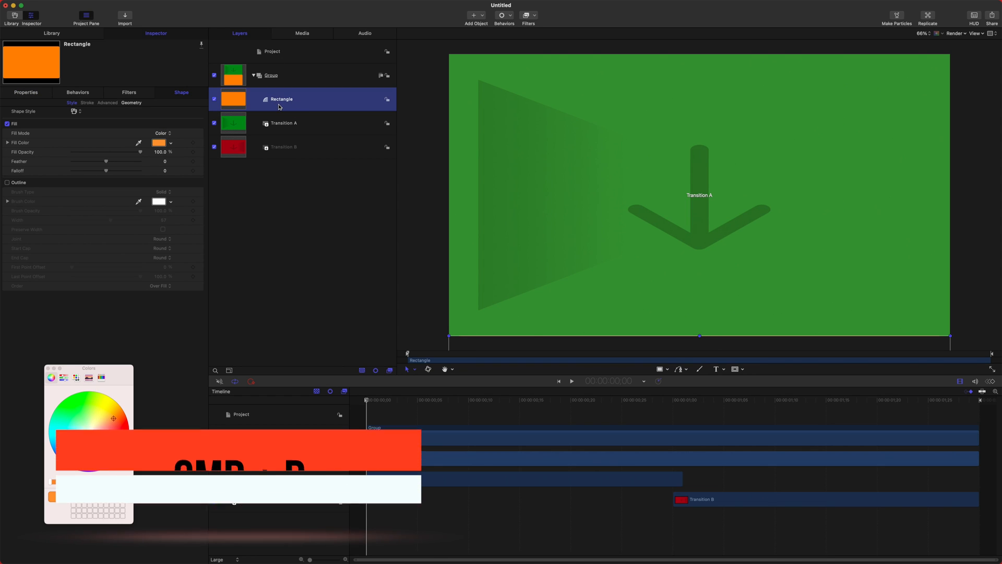
- Duplicate the rectangle twice, naming the copies Rectangle 2 and Rectangle 3
{"action": "key", "text": "cmd+d"}
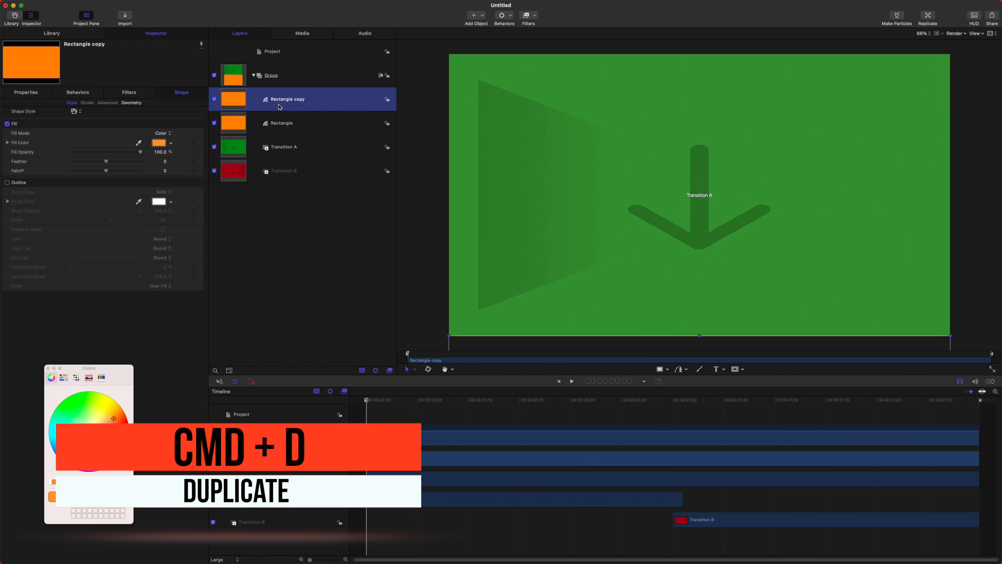
{"action": "key", "text": "cmd+d"}
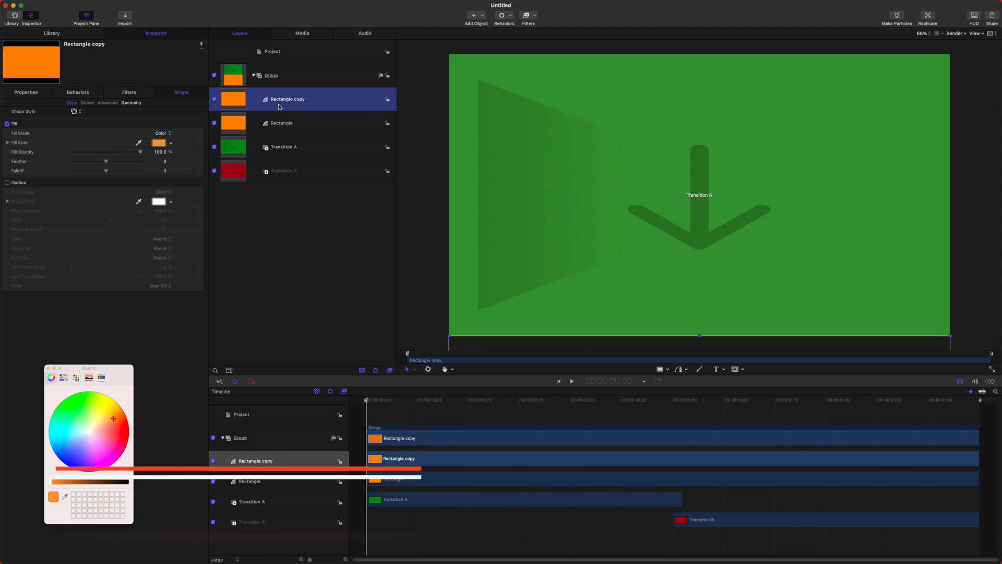
{"action": "key", "text": "cmd+["}
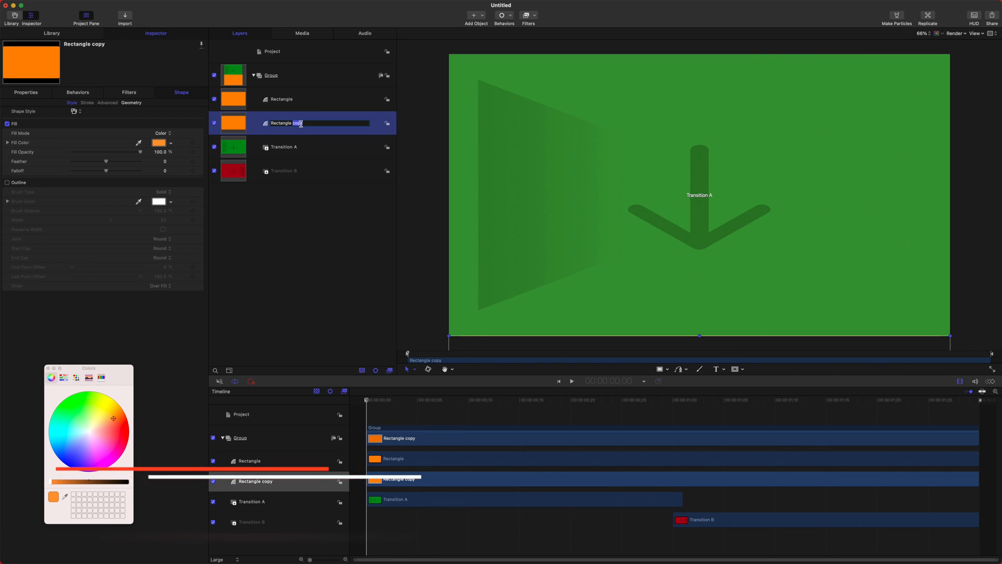
{"action": "type", "text": "Rectangle 2"}
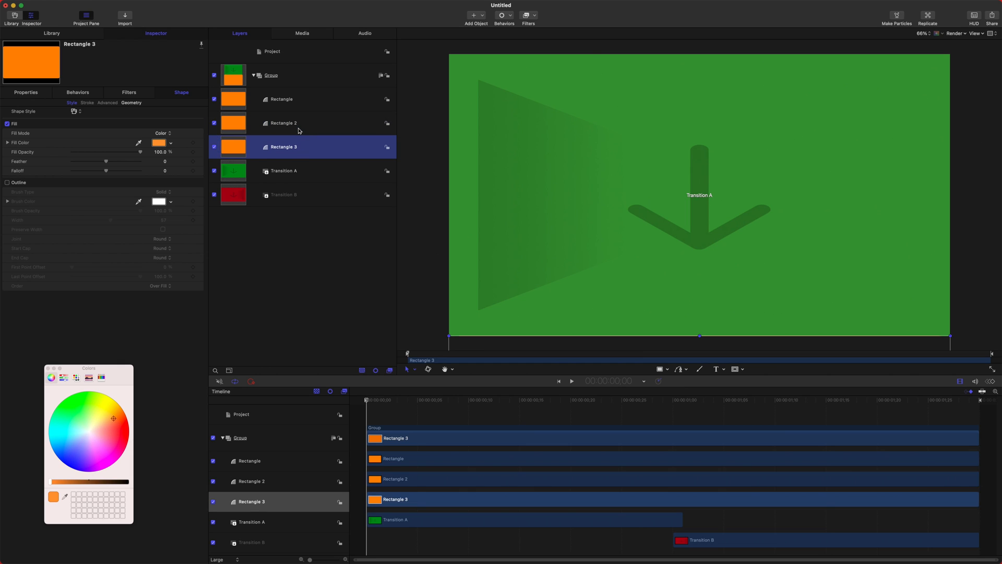
{"action": "left_click", "coordinate": [279, 99]}
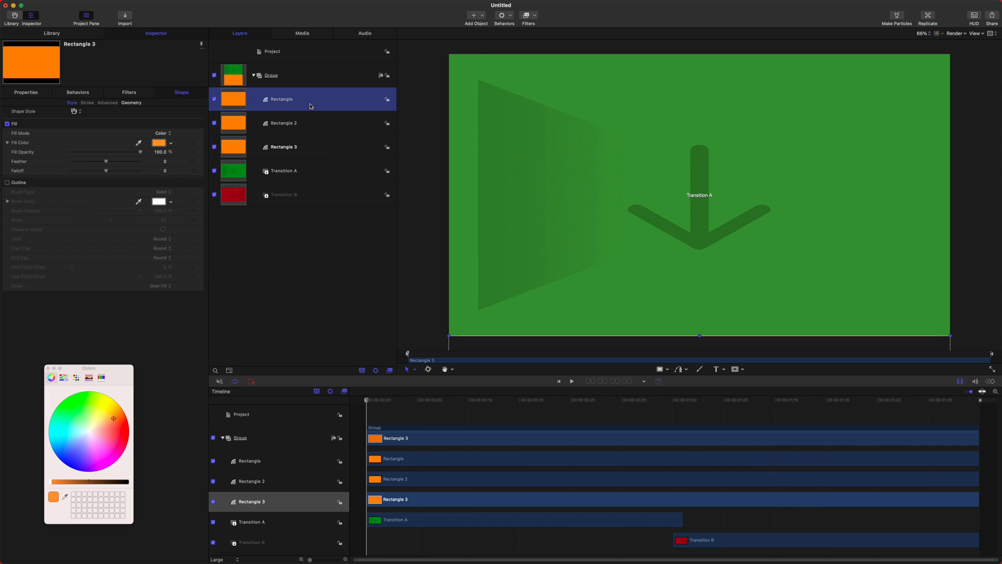
- Group the original Rectangle and rename the group Logo Group
{"action": "right_click", "coordinate": [281, 100]}
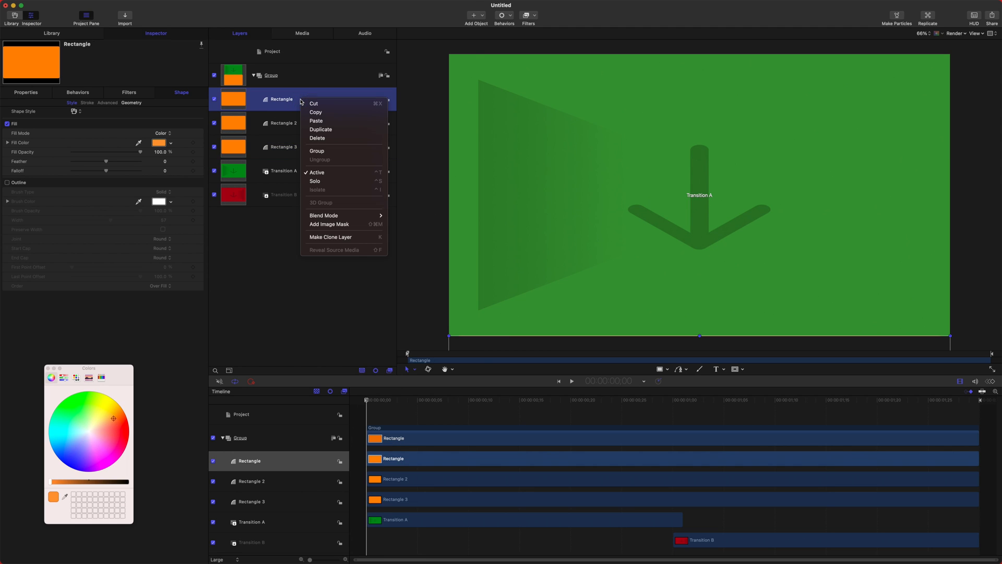
{"action": "left_click", "coordinate": [317, 150]}
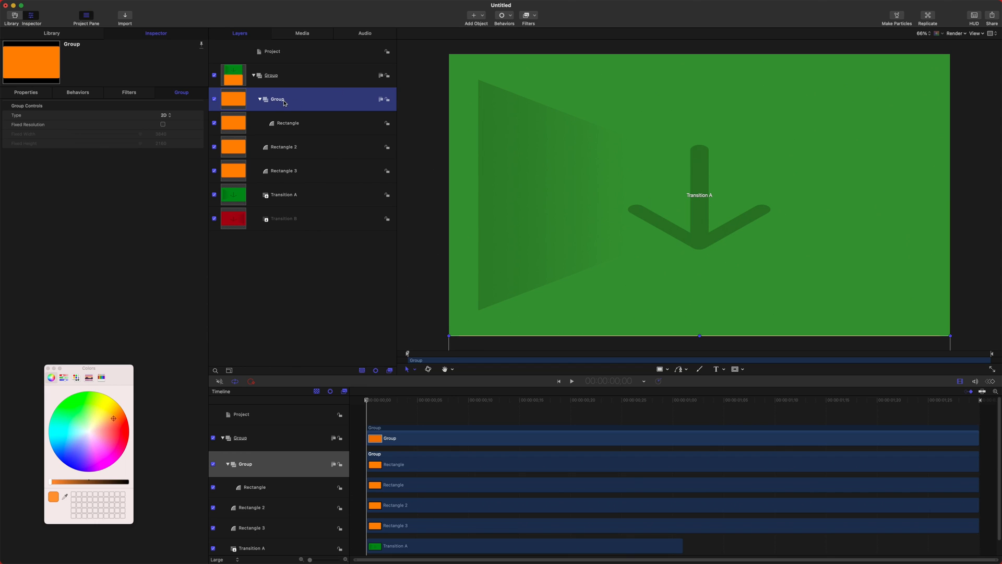
{"action": "double_click", "coordinate": [277, 99]}
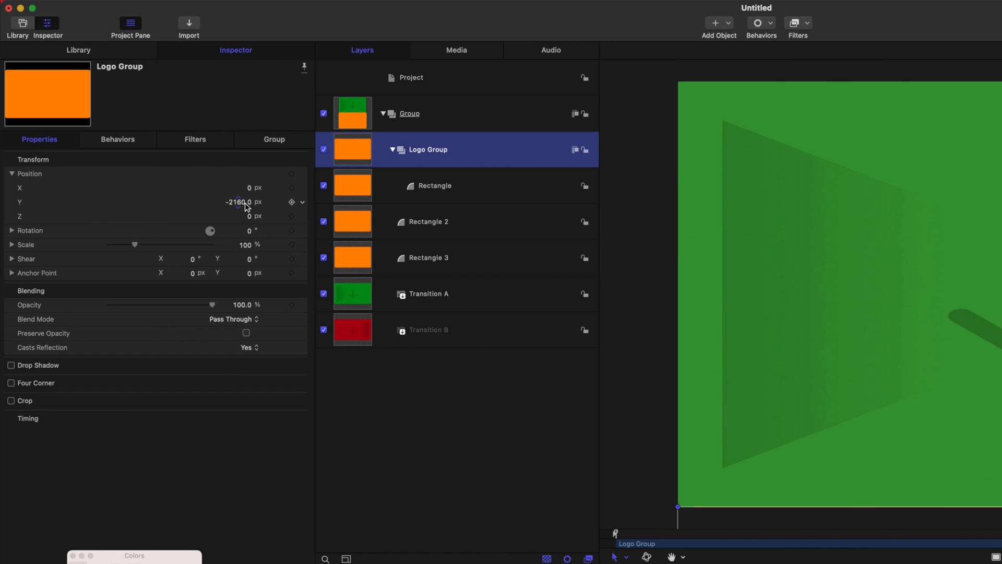
- Add a Ramp behaviour of 4400 to Logo Group's vertical position
{"action": "left_click", "coordinate": [302, 201]}
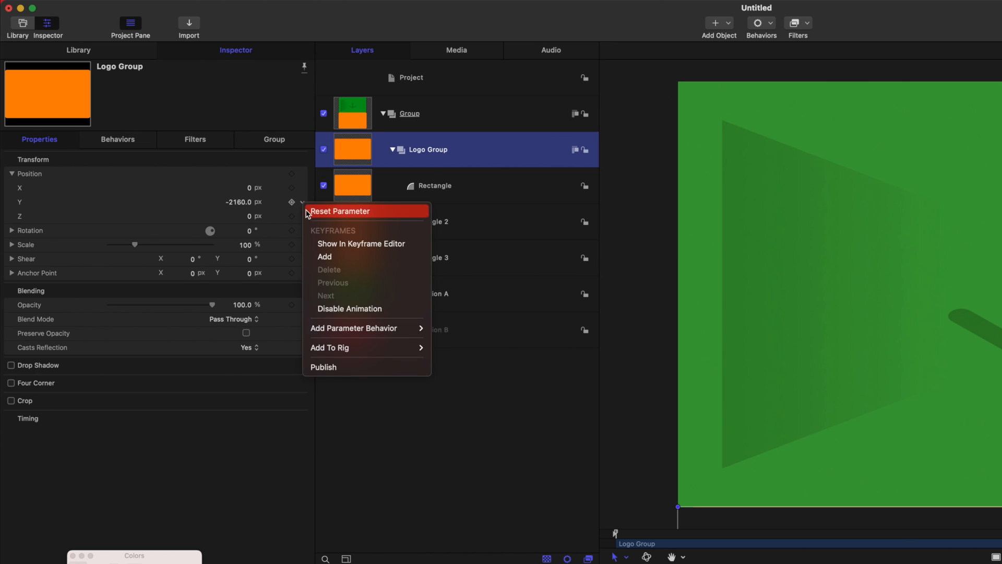
{"action": "mouse_move", "coordinate": [354, 327]}
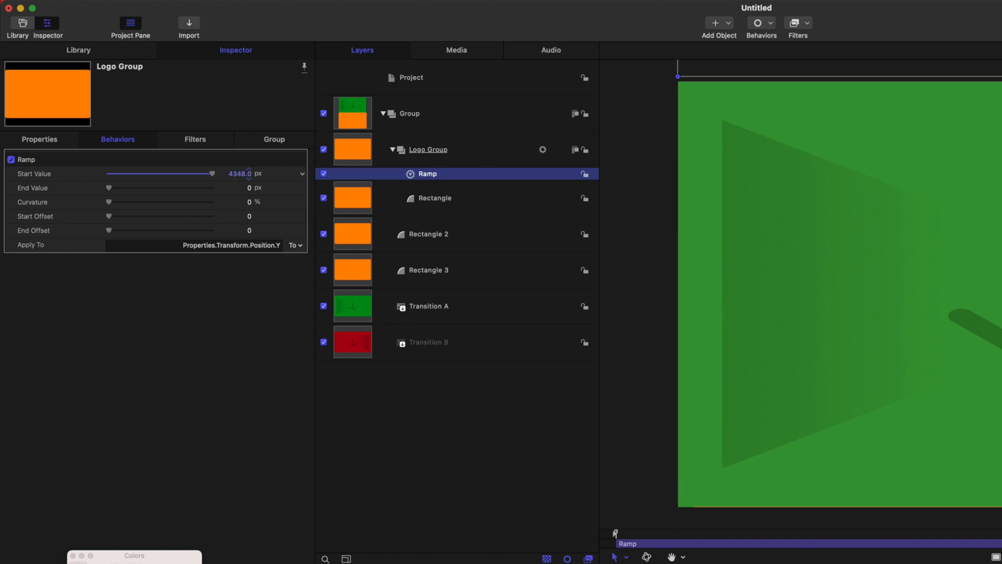
{"action": "type", "text": "4400"}
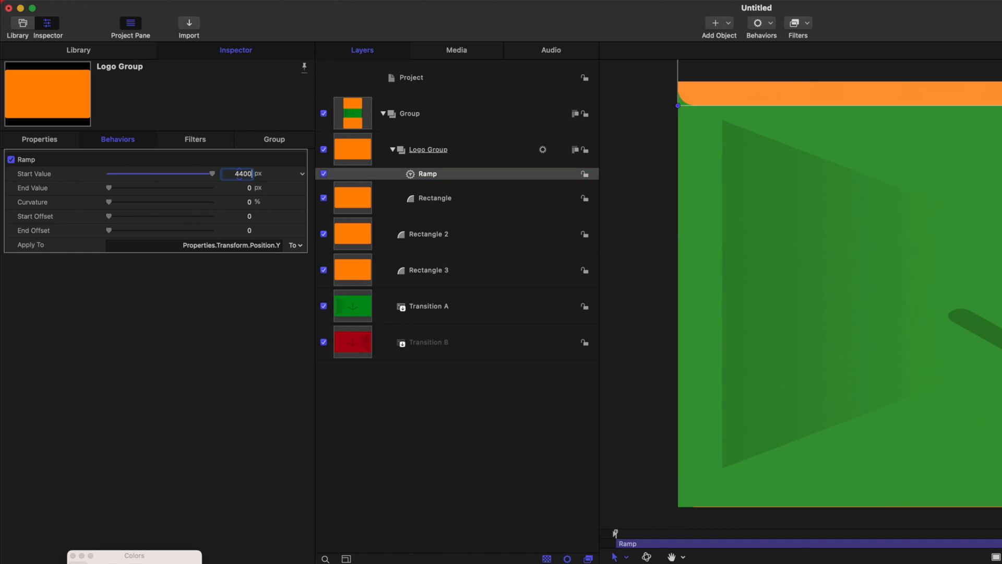
{"action": "type", "text": "4400.0"}
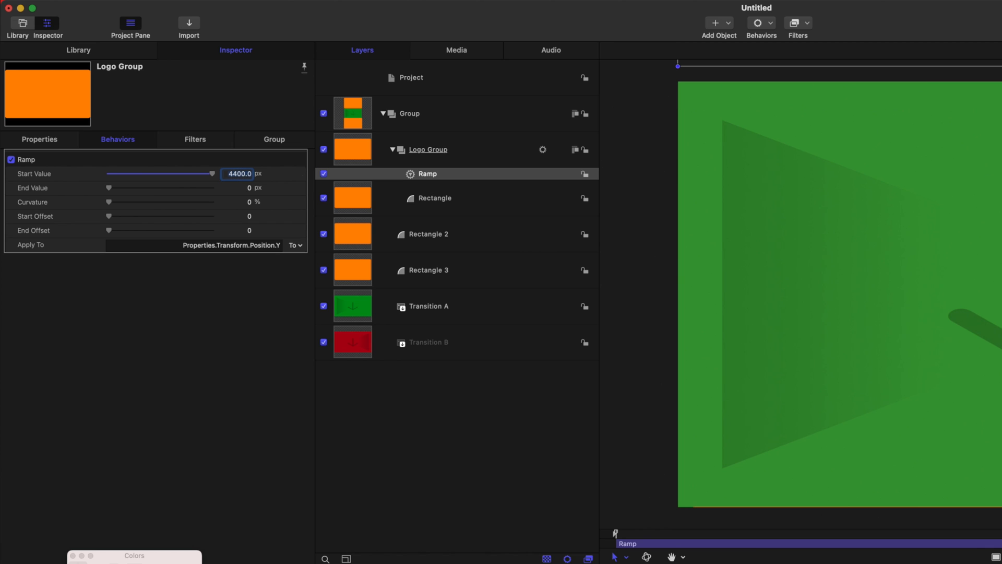
{"action": "mouse_move", "coordinate": [255, 468]}
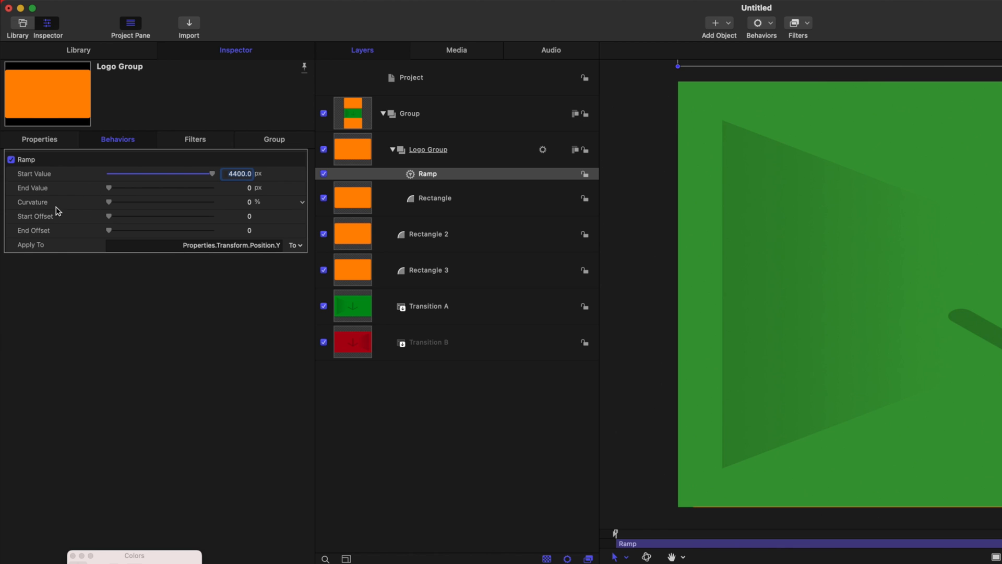
{"action": "left_click_drag", "start_coordinate": [109, 202], "coordinate": [212, 202]}
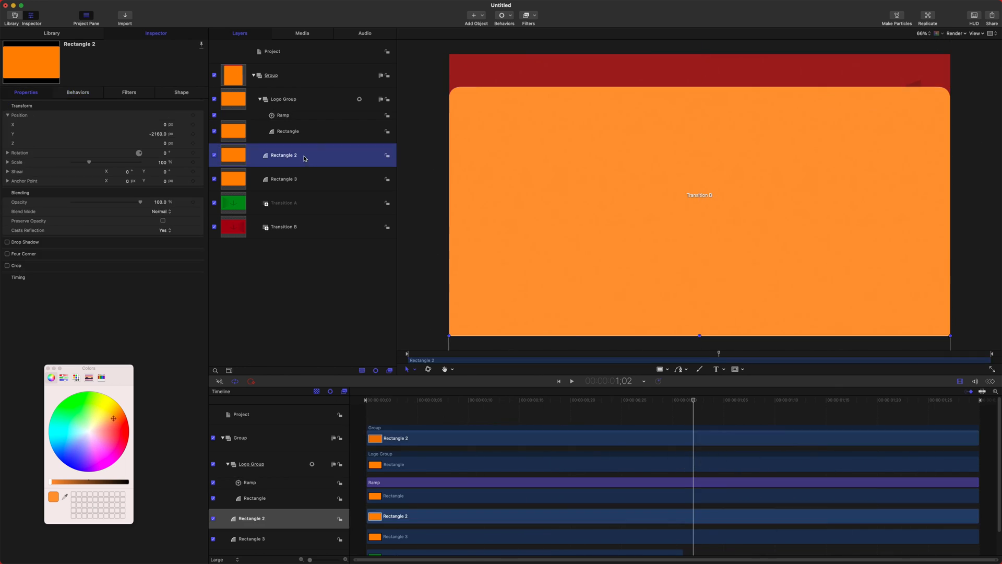
- Fill Rectangle 2 with a coral shade and pick up the slide ramp to reuse it
{"action": "left_click", "coordinate": [181, 92]}
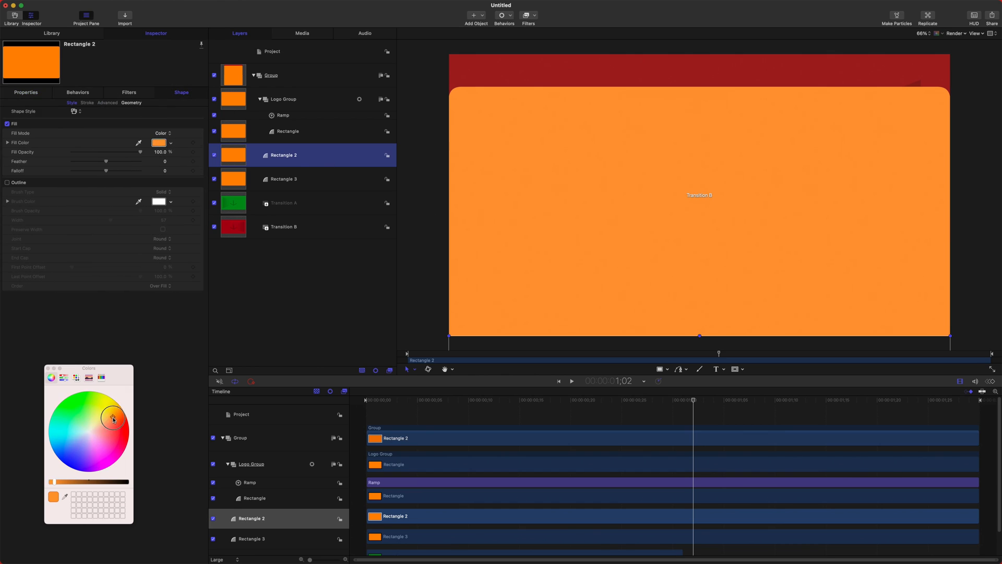
{"action": "left_click", "coordinate": [113, 426]}
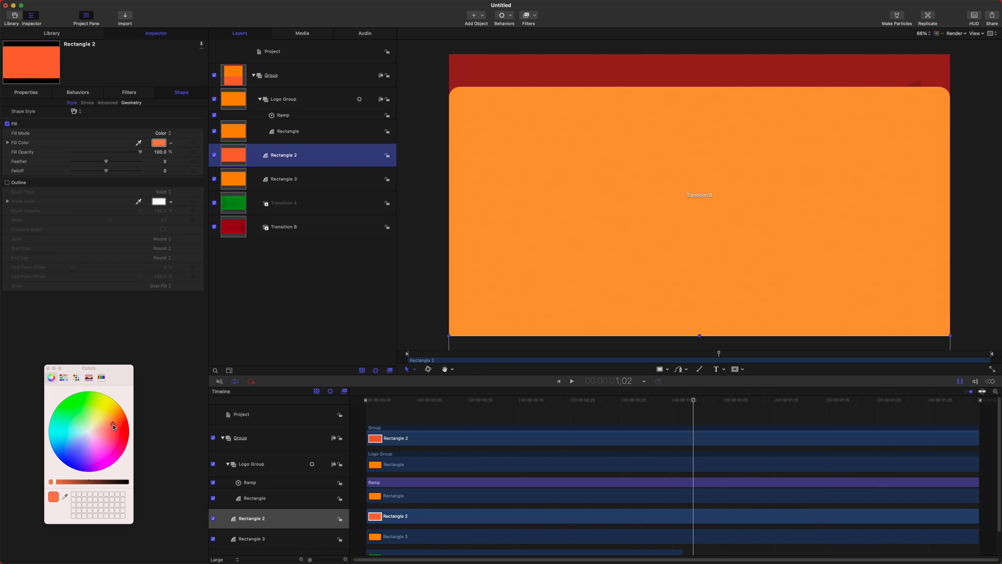
{"action": "left_click", "coordinate": [282, 115]}
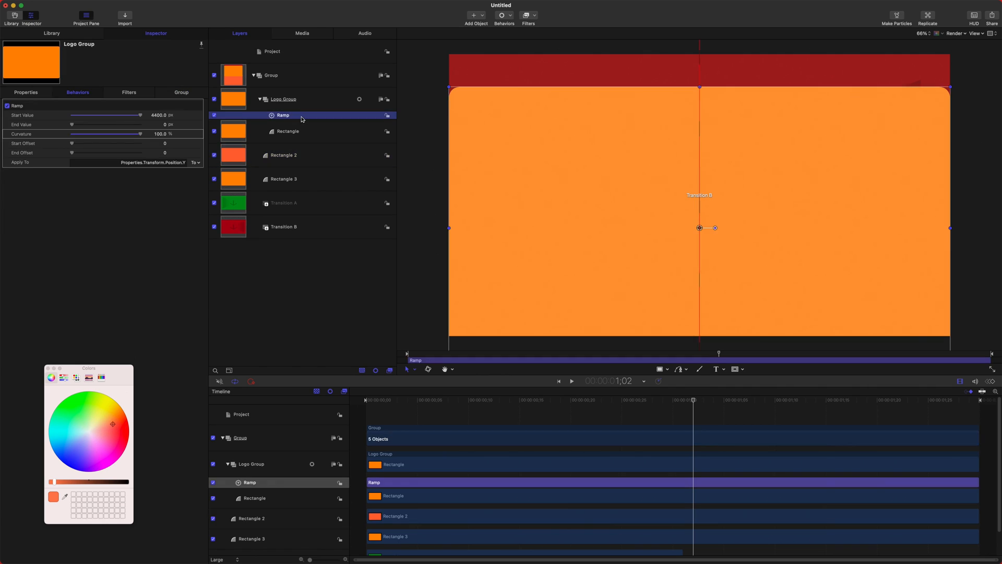
{"action": "left_click", "coordinate": [283, 155]}
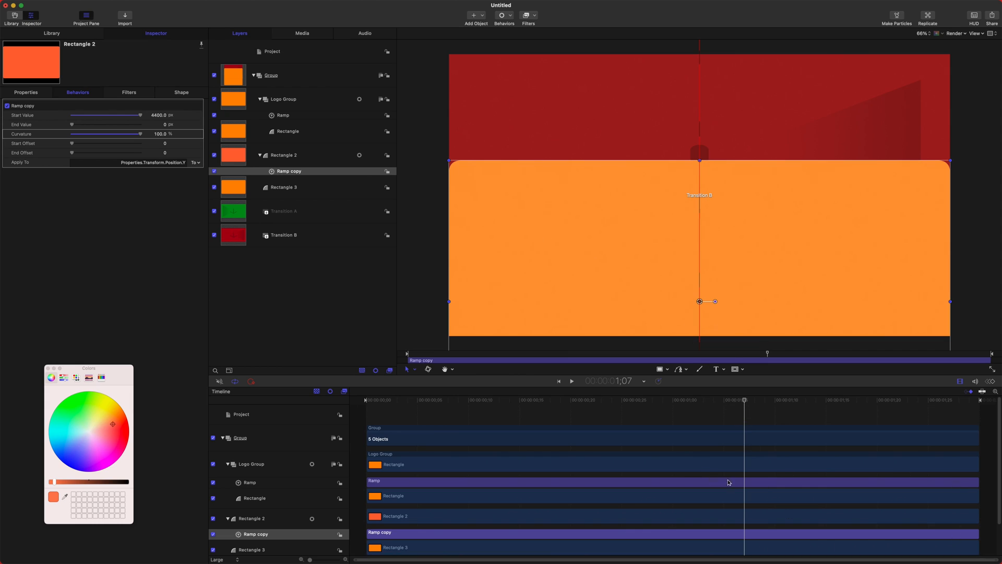
{"action": "mouse_move", "coordinate": [734, 154]}
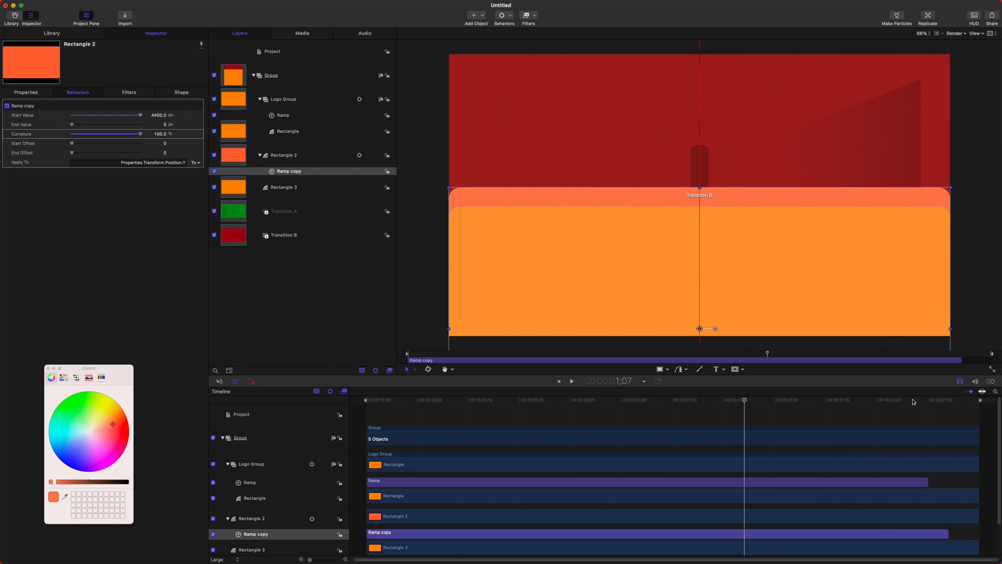
{"action": "mouse_move", "coordinate": [305, 175]}
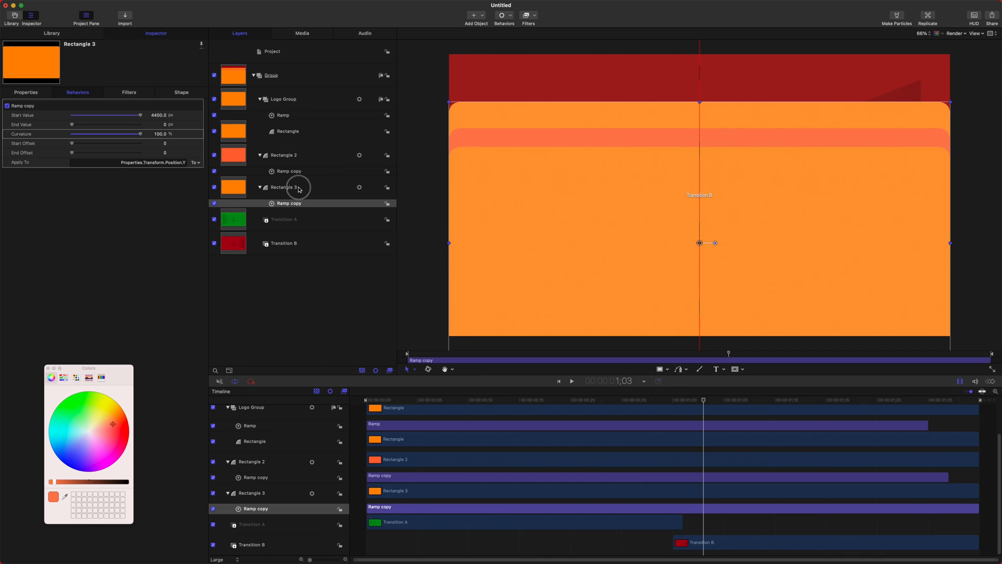
- Fill Rectangle 3 with a redder coral than Rectangle 2
{"action": "left_click", "coordinate": [283, 187]}
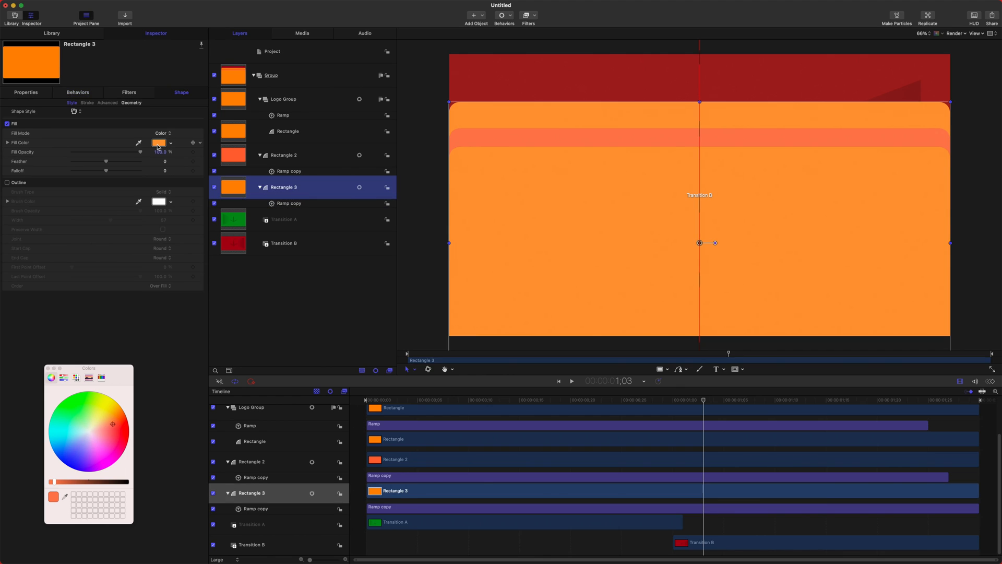
{"action": "left_click", "coordinate": [113, 424]}
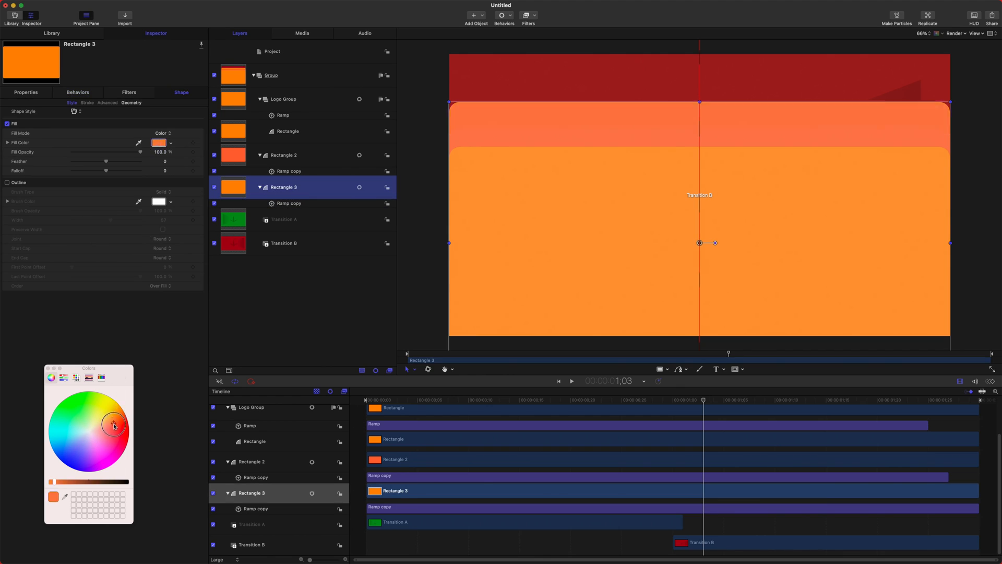
{"action": "left_click", "coordinate": [112, 426]}
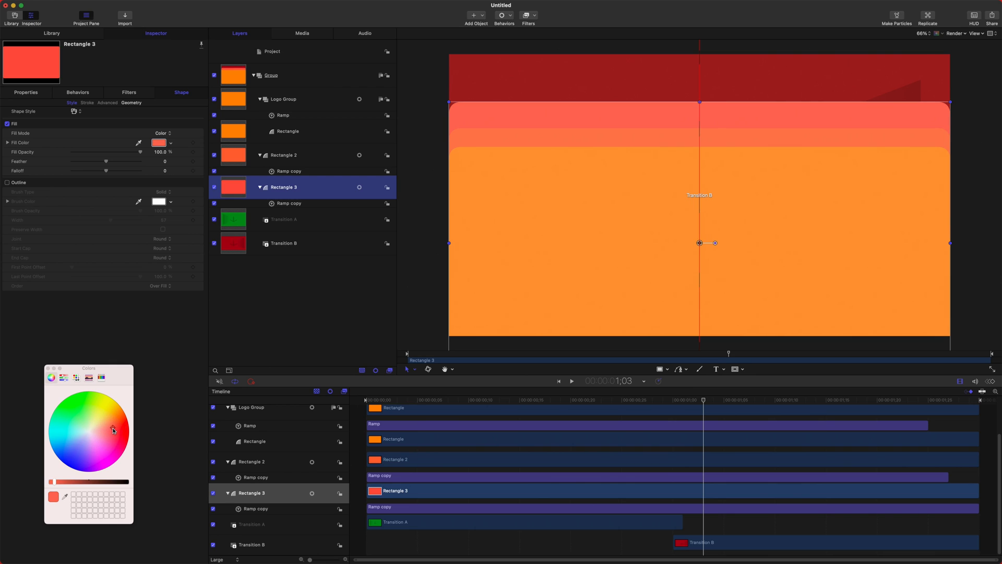
{"action": "mouse_move", "coordinate": [834, 430]}
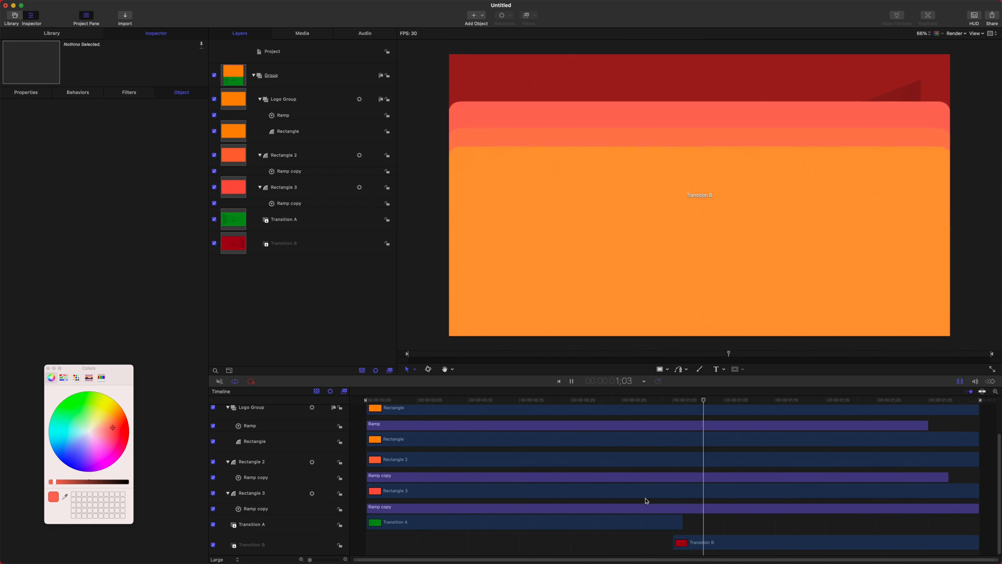
- Move the playhead to the one-second mark and select Logo Group
{"action": "left_click", "coordinate": [571, 381]}
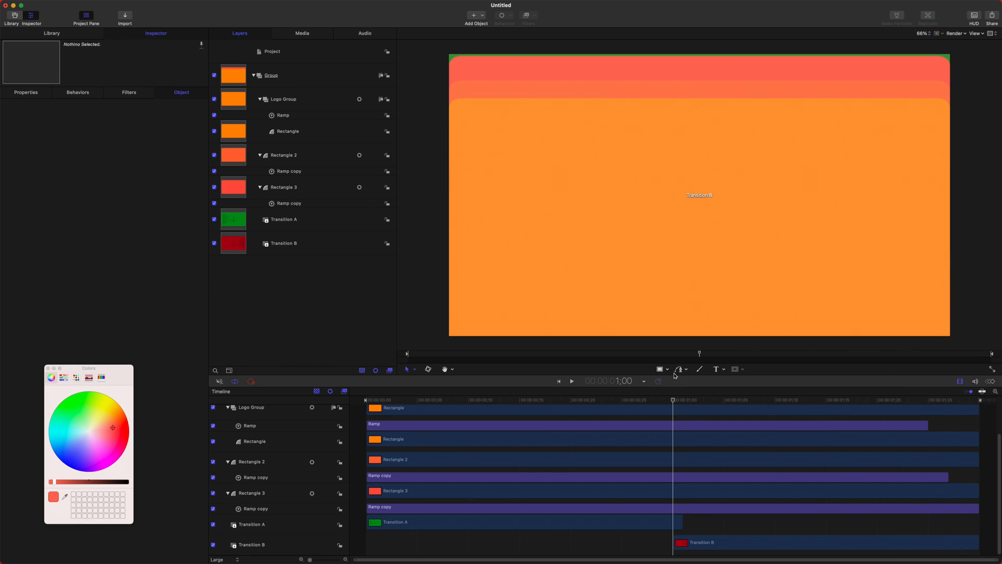
{"action": "left_click", "coordinate": [283, 98]}
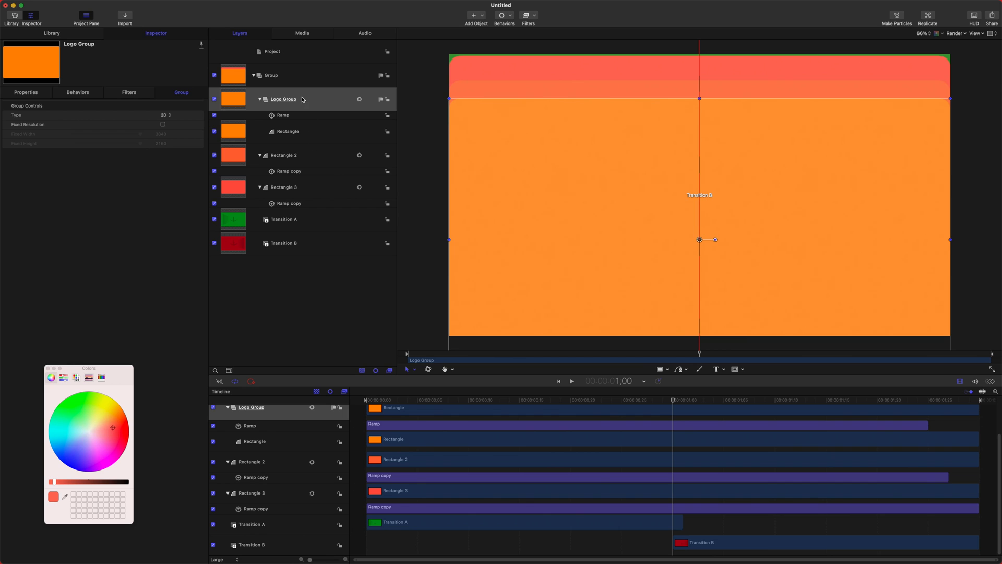
- Import The FCB Icon - VIBRANT Red.png into the Logo Group
{"action": "key", "text": "cmd+i"}
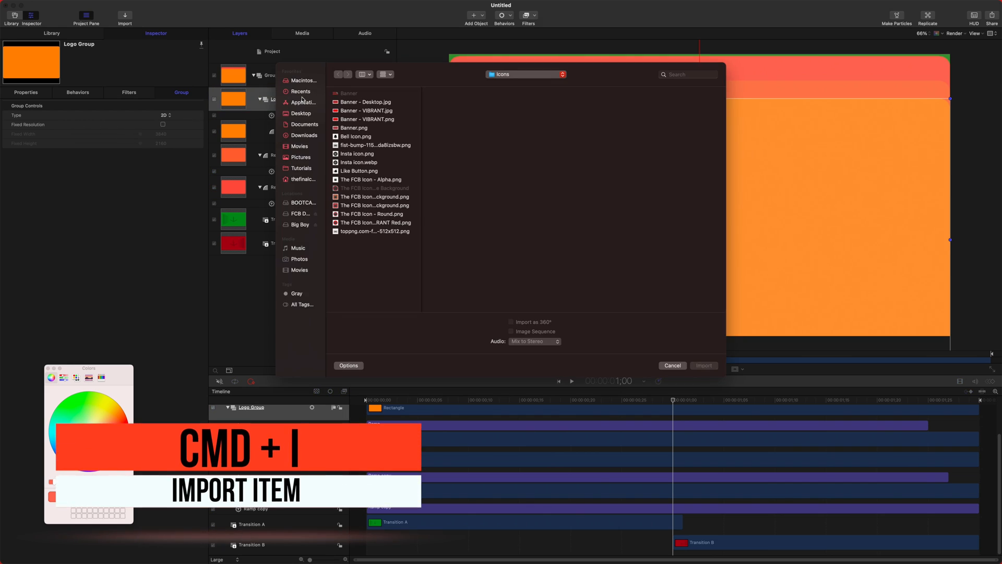
{"action": "left_click", "coordinate": [375, 222]}
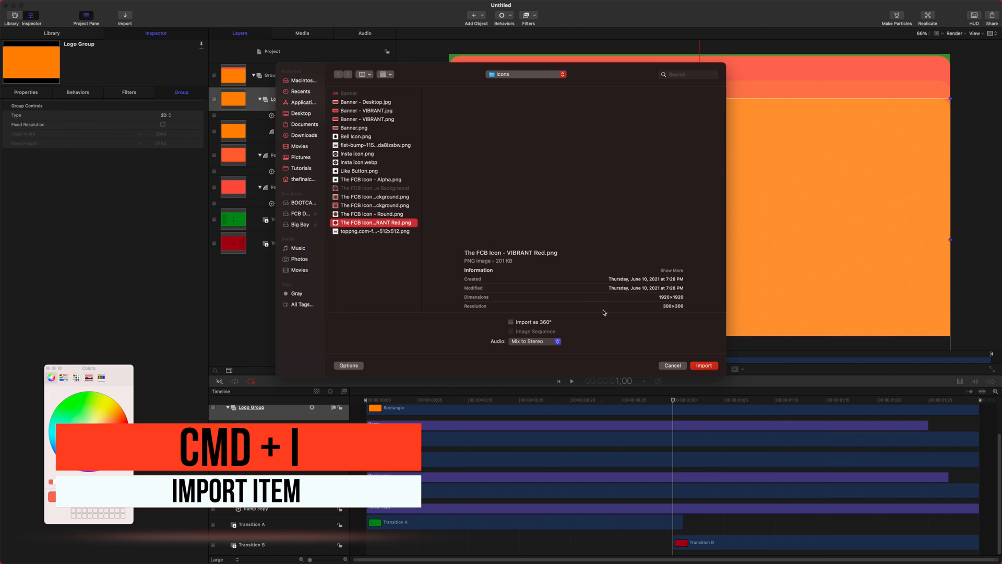
{"action": "left_click", "coordinate": [702, 366]}
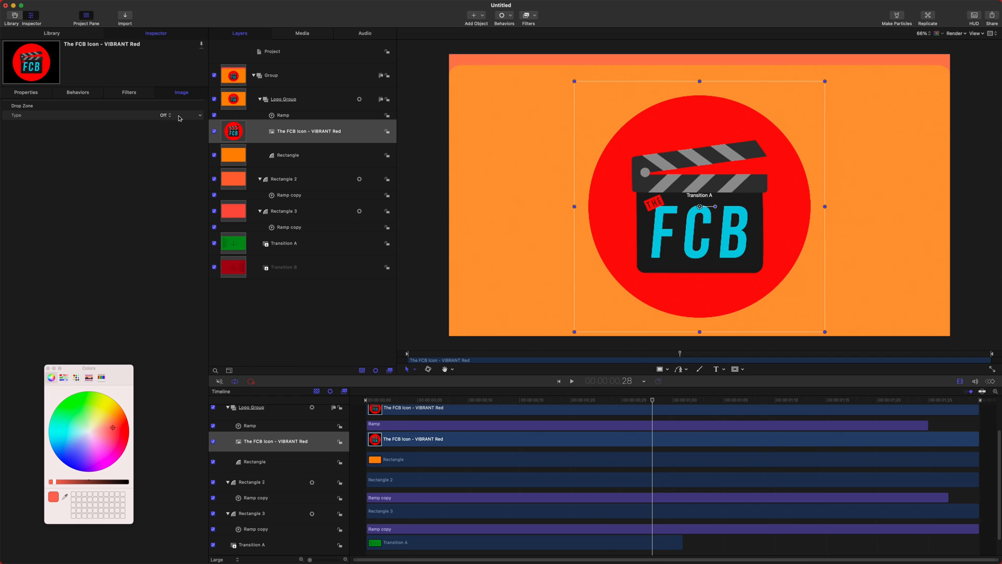
- Make the logo a Drop Zone scaled to 50, then select the orange Rectangle layer
{"action": "left_click", "coordinate": [165, 115]}
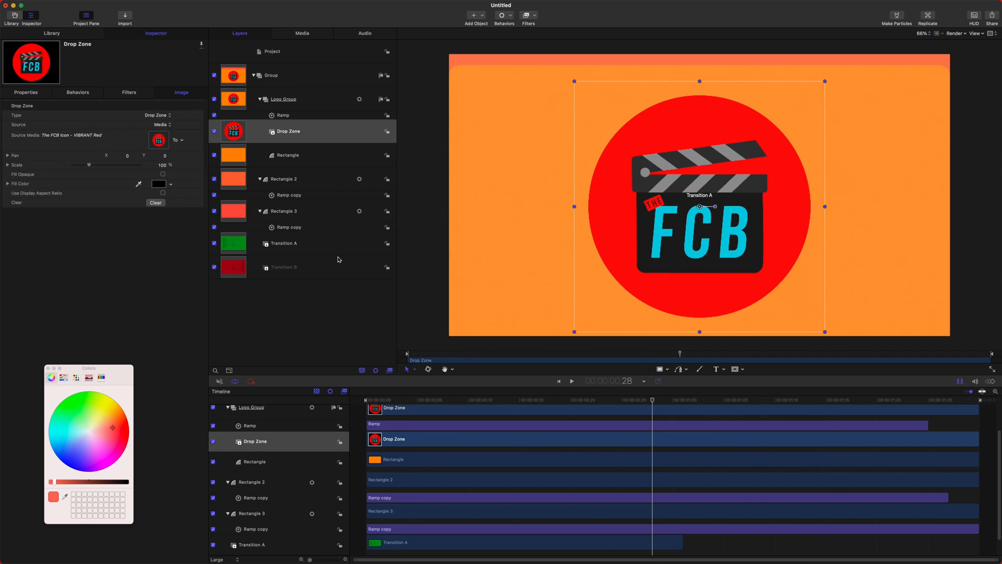
{"action": "mouse_move", "coordinate": [992, 300]}
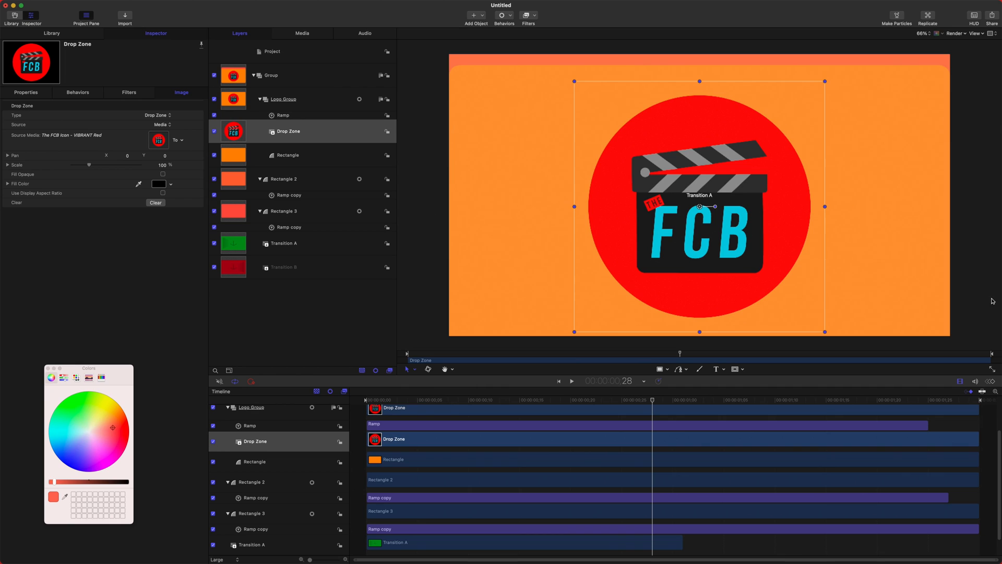
{"action": "mouse_move", "coordinate": [650, 175]}
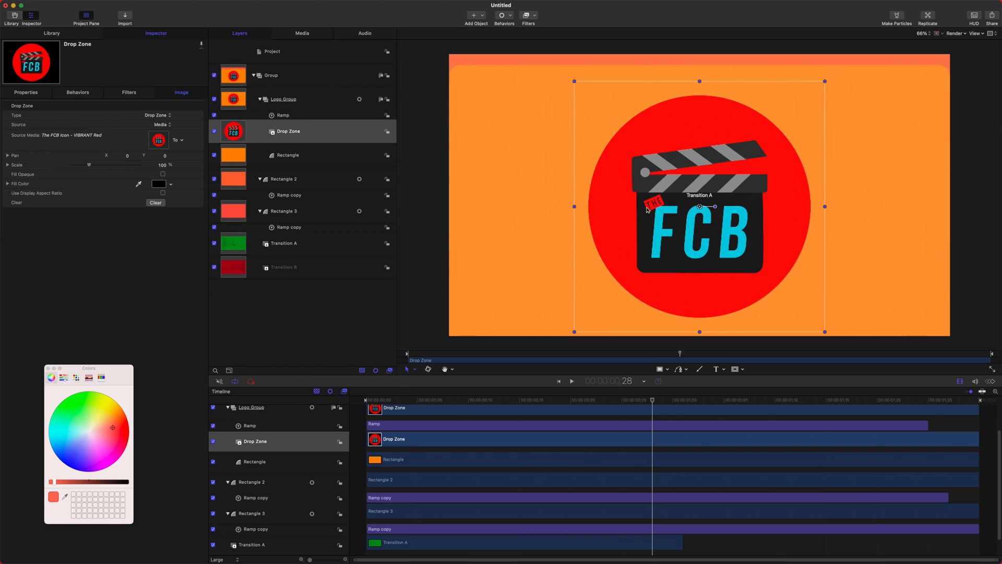
{"action": "left_click", "coordinate": [157, 165]}
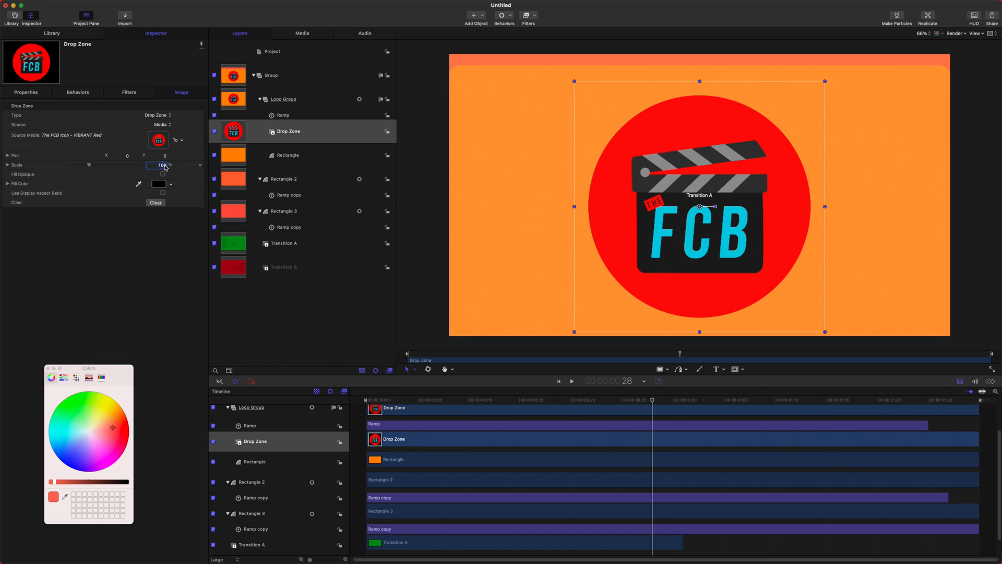
{"action": "type", "text": "50"}
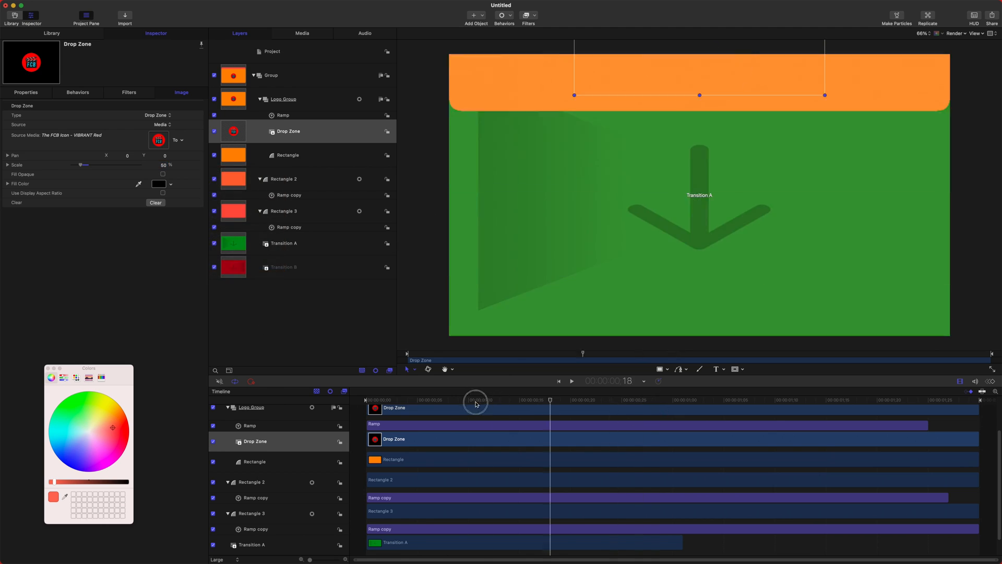
{"action": "left_click", "coordinate": [287, 155]}
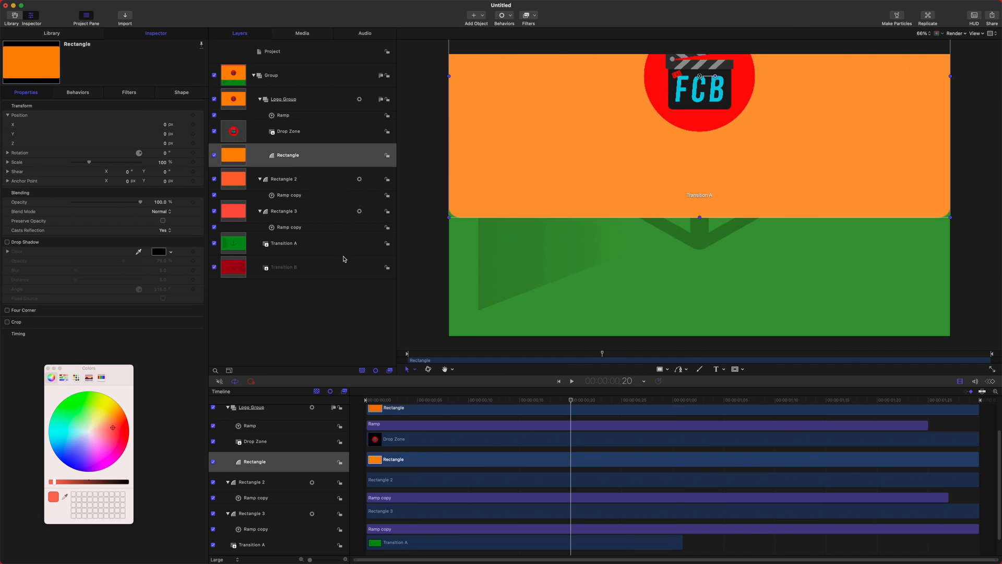
- Publish the orange Rectangle's Fill Color from the Shape inspector
{"action": "left_click", "coordinate": [301, 155]}
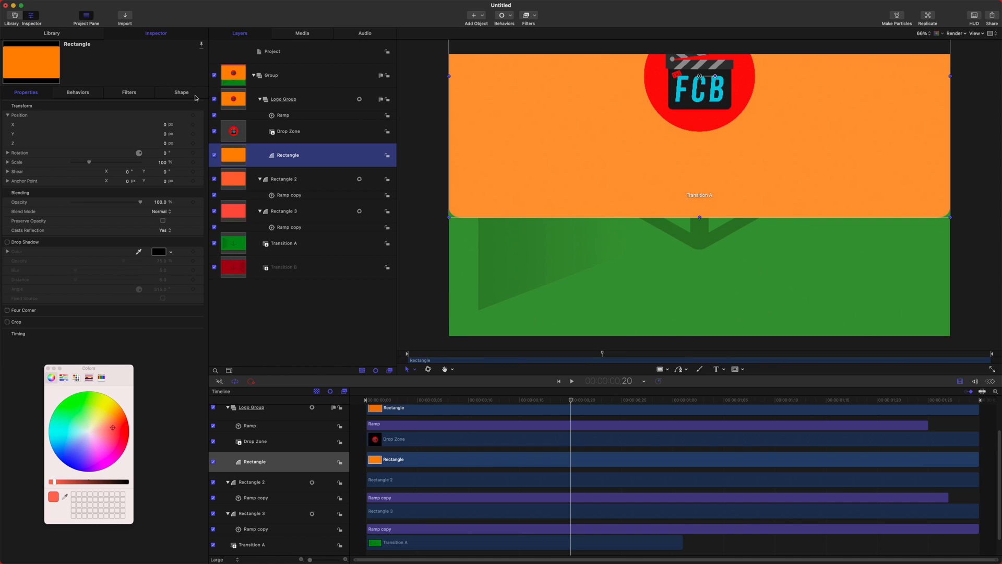
{"action": "left_click", "coordinate": [181, 92]}
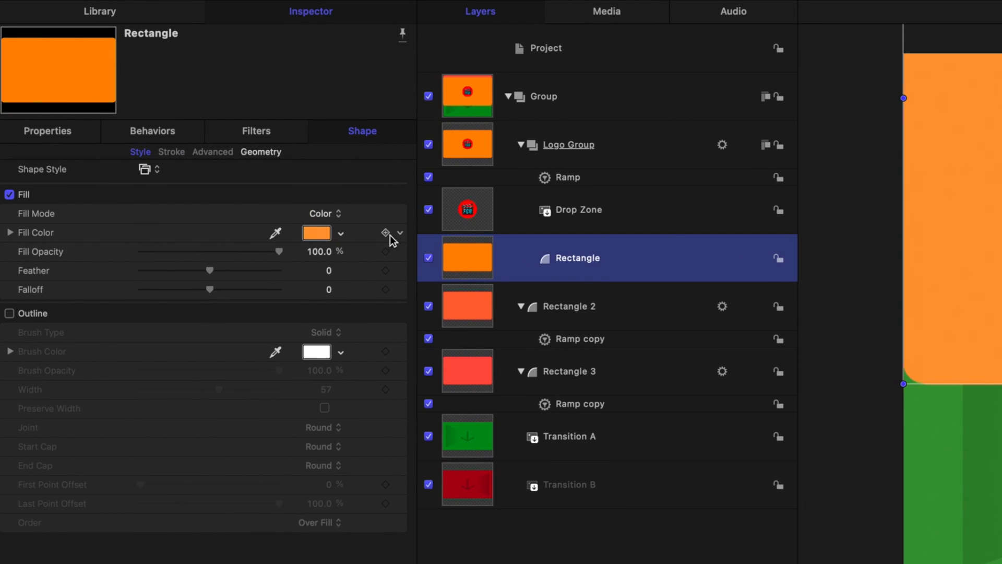
{"action": "mouse_move", "coordinate": [582, 295]}
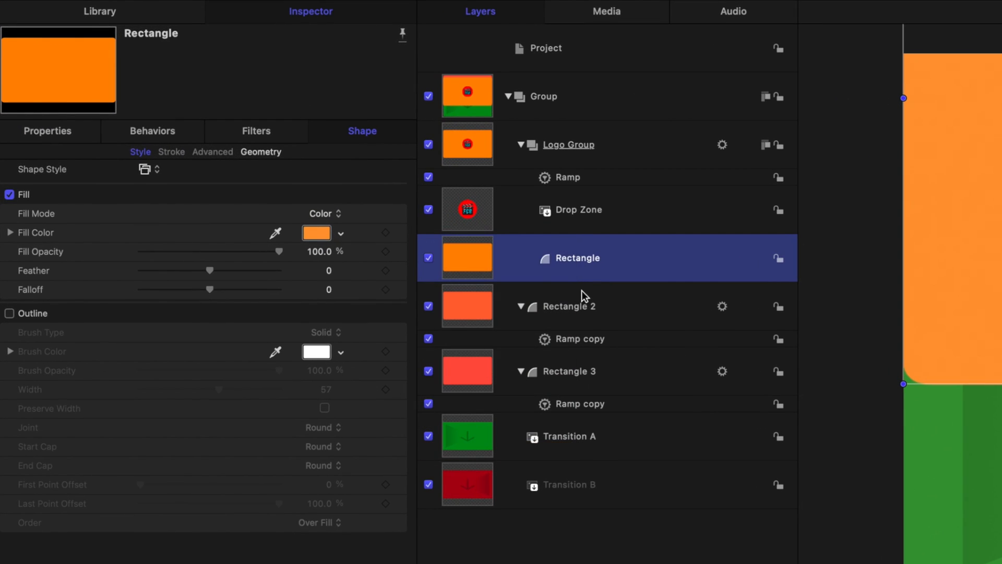
{"action": "left_click", "coordinate": [576, 370]}
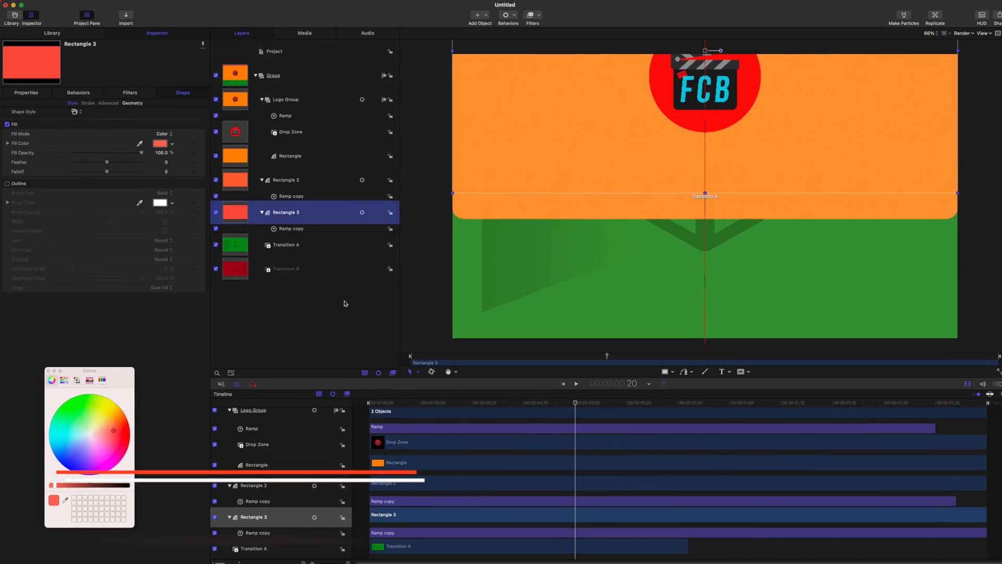
- Publish the template as 'Animted Wipe Transit' under Abstract Transitions
{"action": "key", "text": "cmd+s"}
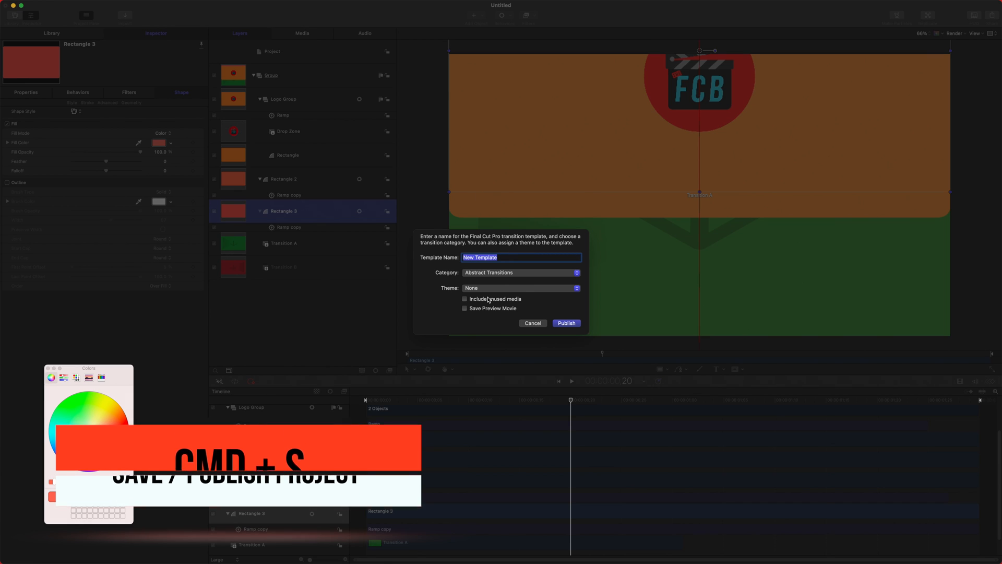
{"action": "type", "text": "Animted Wipe Transit"}
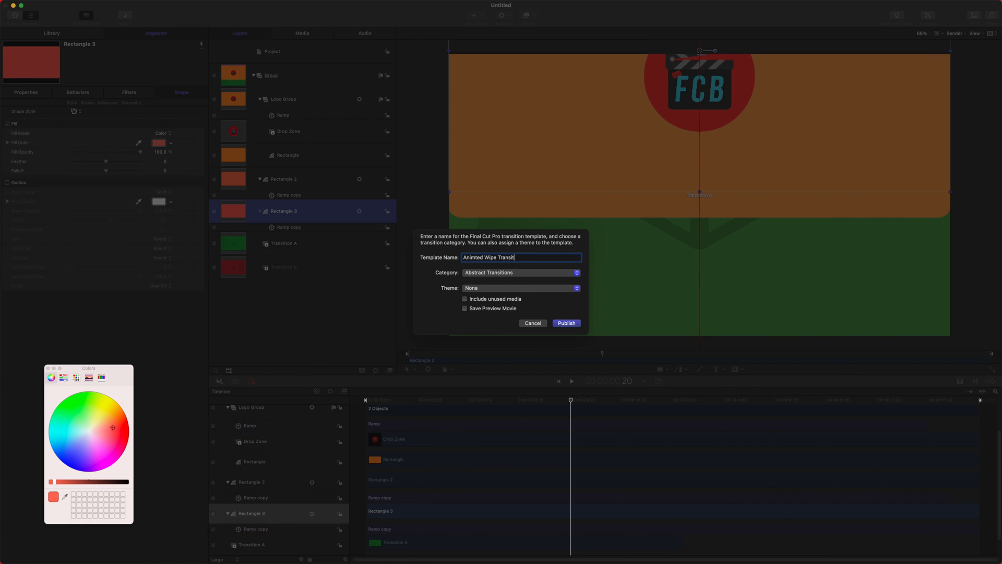
{"action": "left_click", "coordinate": [520, 272]}
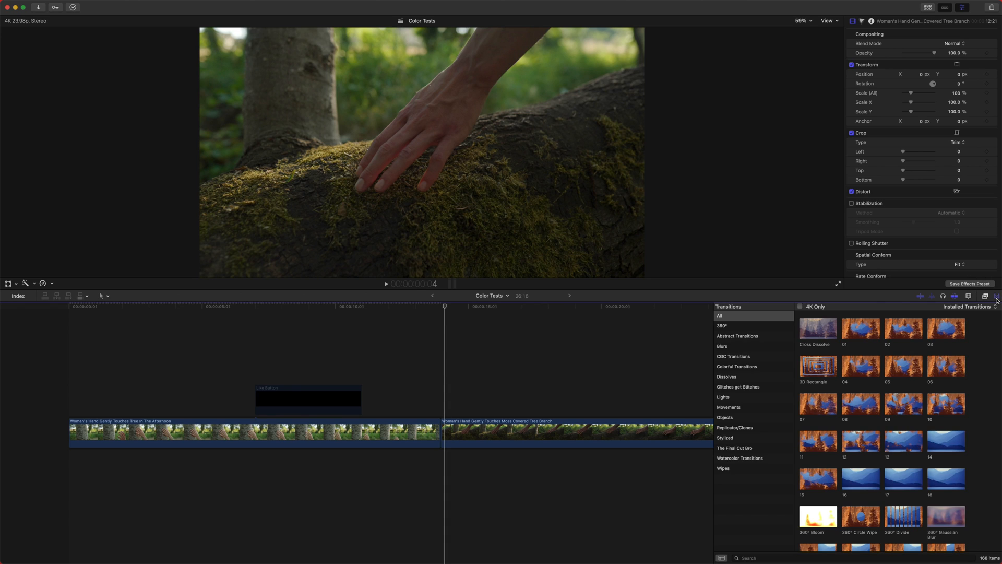
- Search the Transitions browser for 'animate' to find the Animated Wipe Transition
{"action": "type", "text": "animated"}
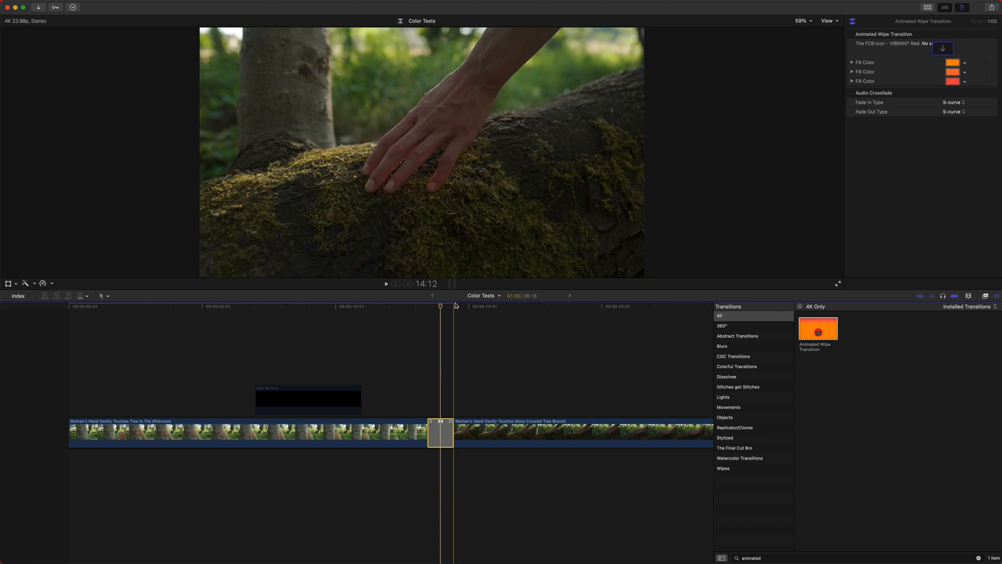
- Enter source-clip selection for the transition's logo drop zone via its image well
{"action": "left_click", "coordinate": [943, 47]}
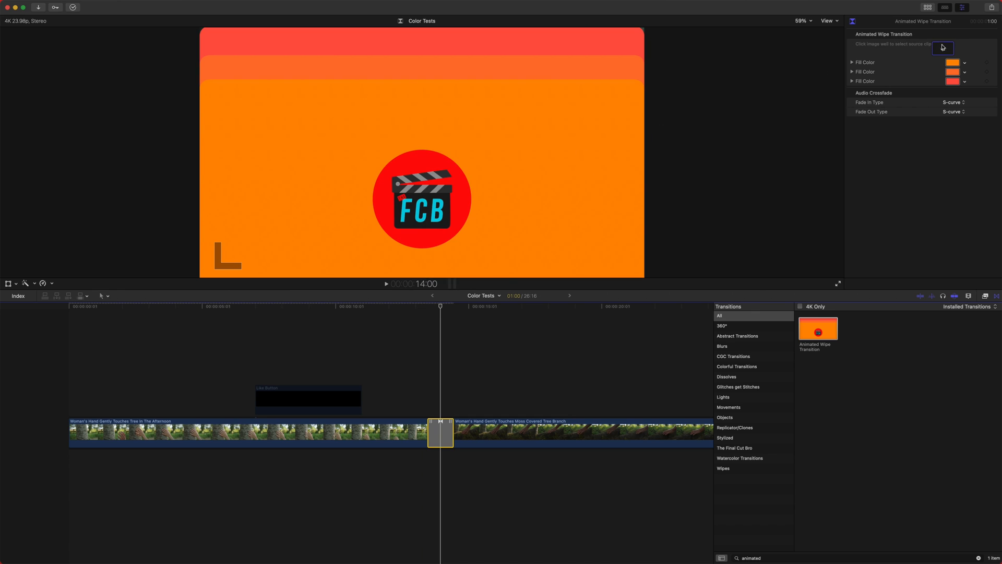
{"action": "left_click", "coordinate": [942, 48]}
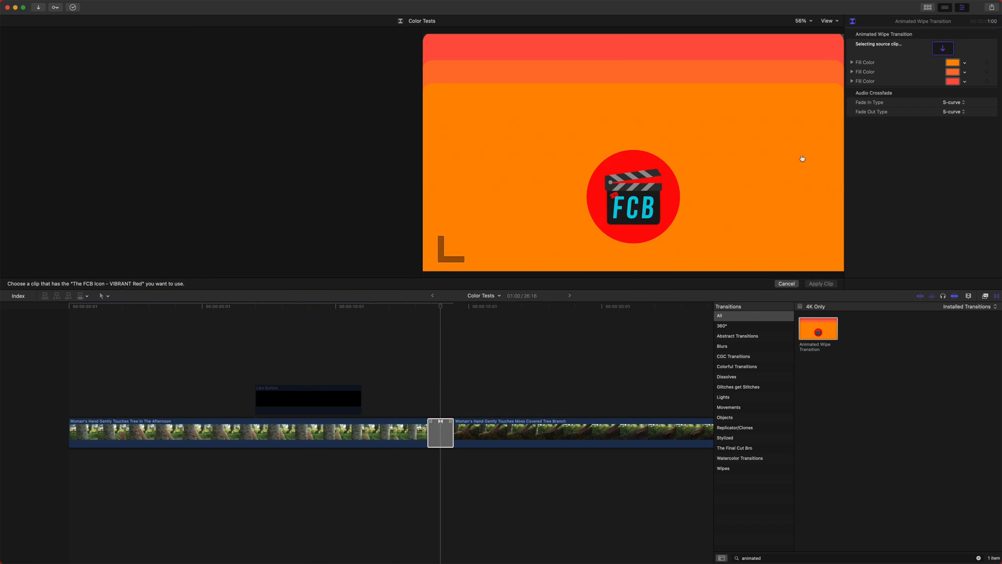